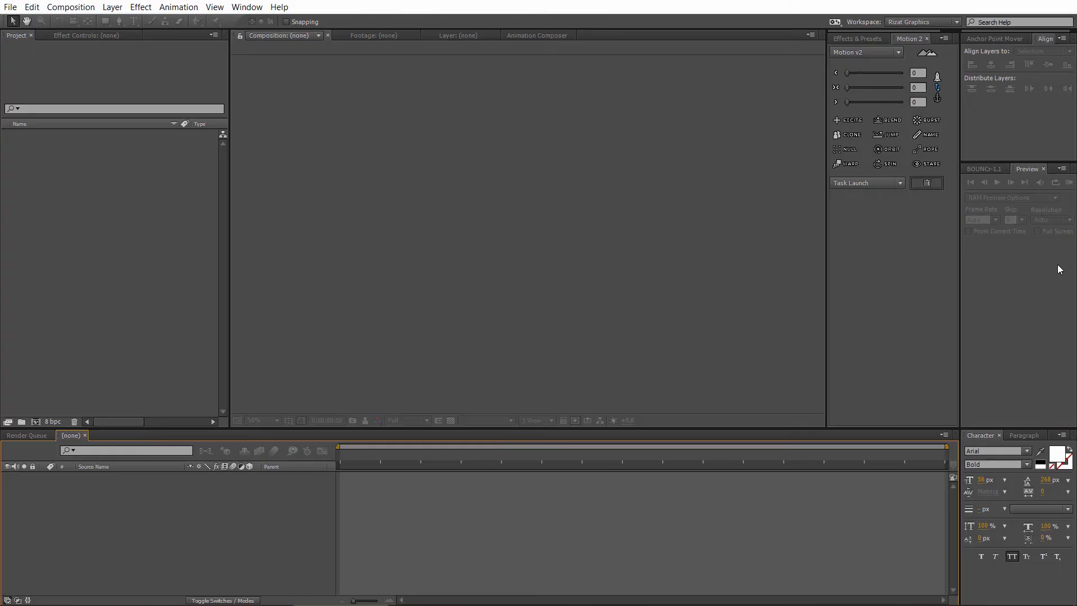
Create the 'Animate Strokes' composition at 1920×1080, 30 fps, with a 0:00:10:00 duration.
left_click(70, 6)
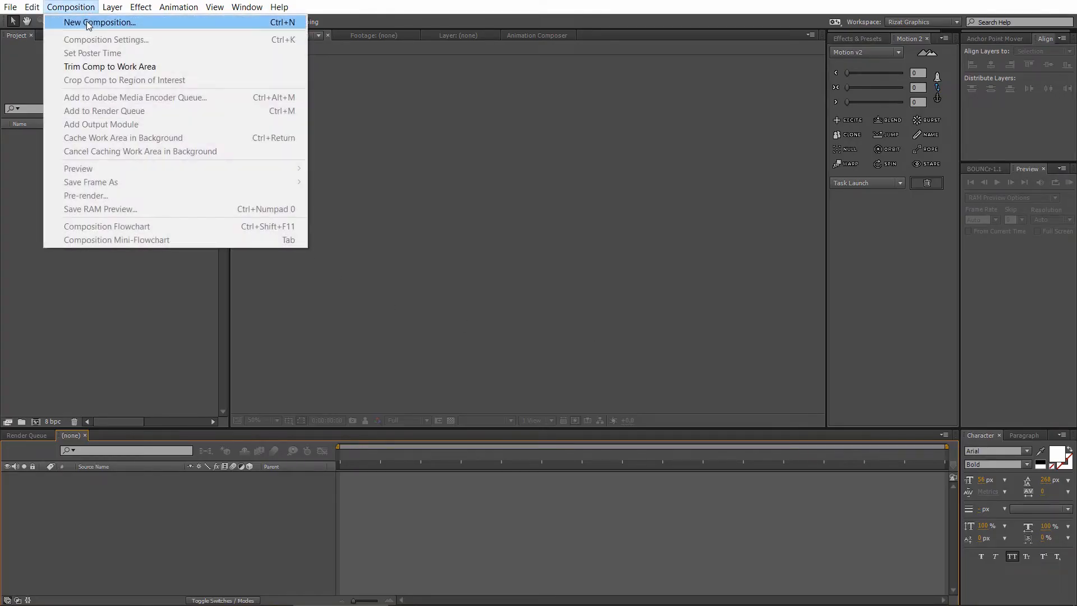
left_click(100, 22)
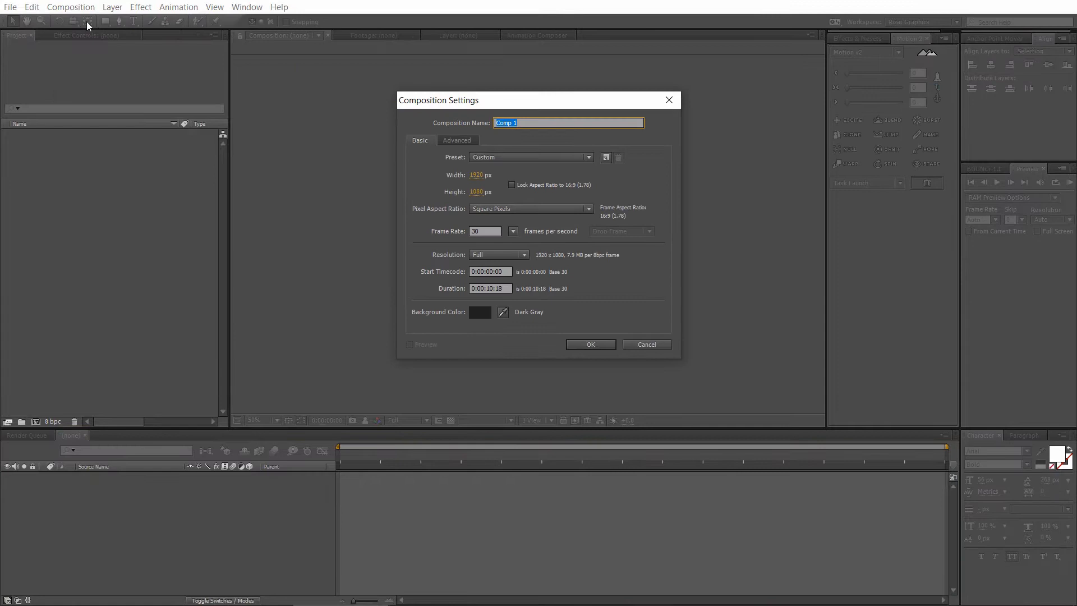
type("Animate Strokes")
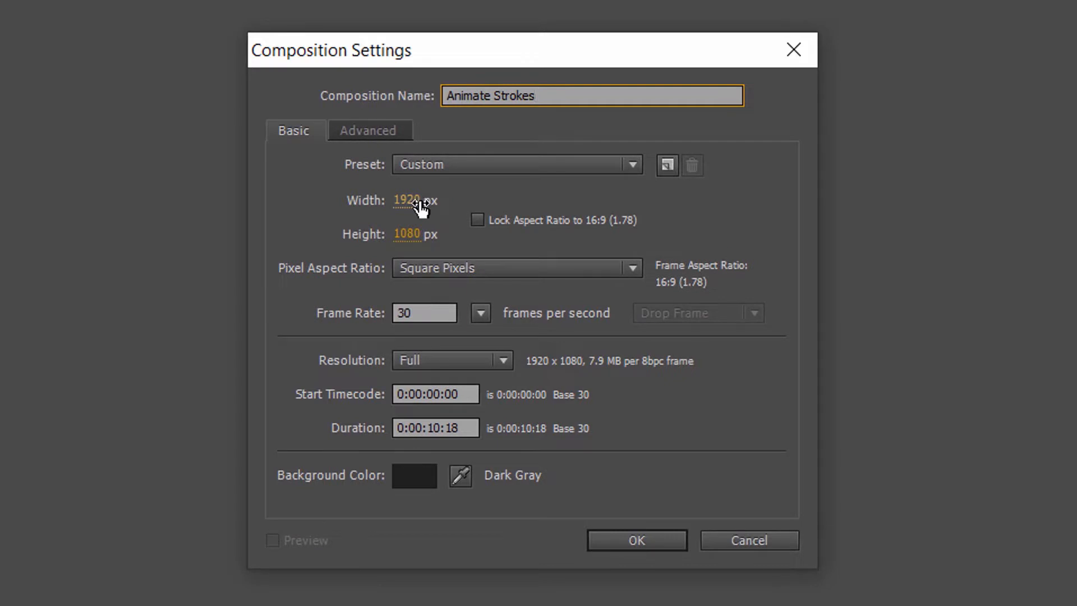
left_click(424, 234)
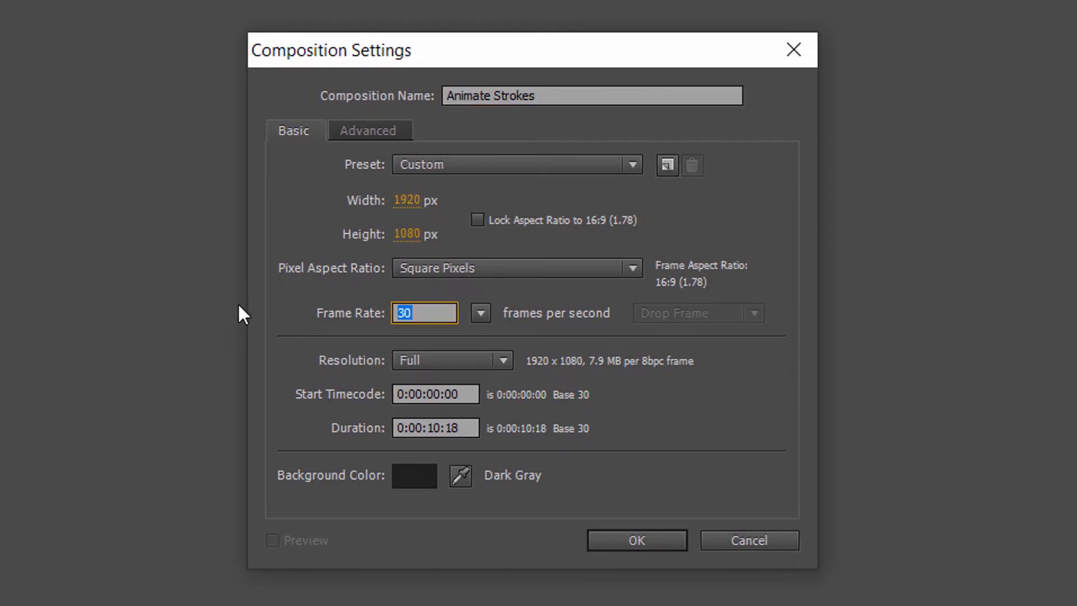
left_click(435, 428)
type("00")
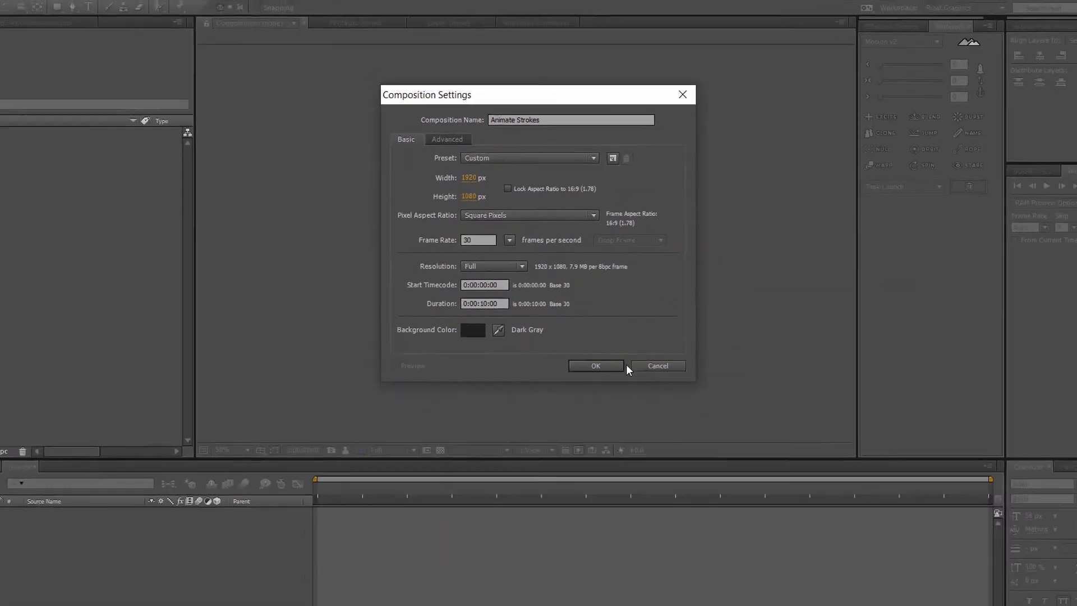
left_click(595, 365)
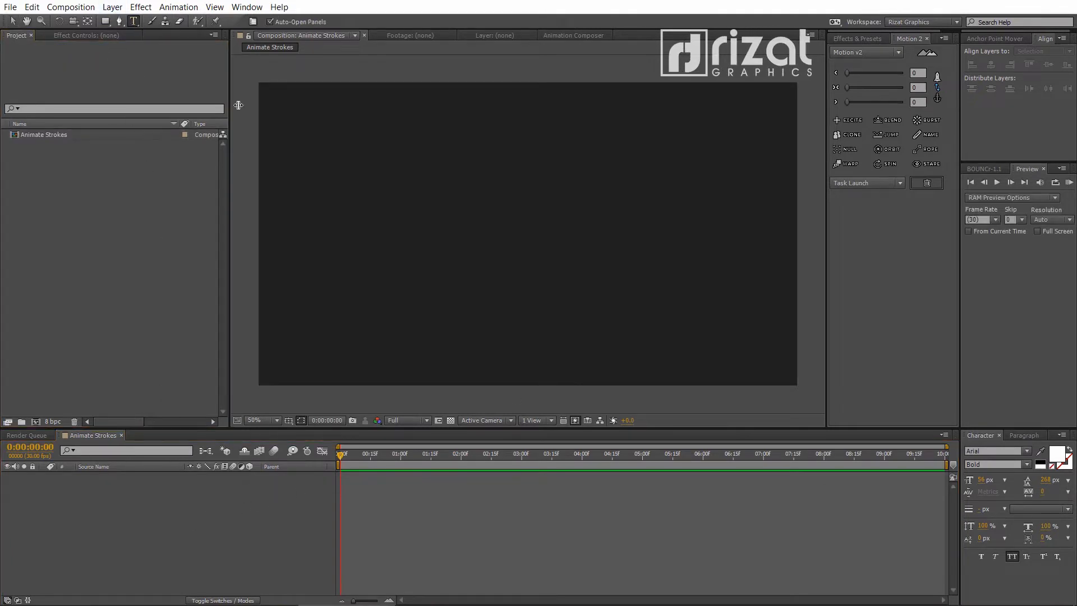
Type 'ANIMATE STROKES', centre the text layer's anchor point, and set its font size to 308 px.
type("S")
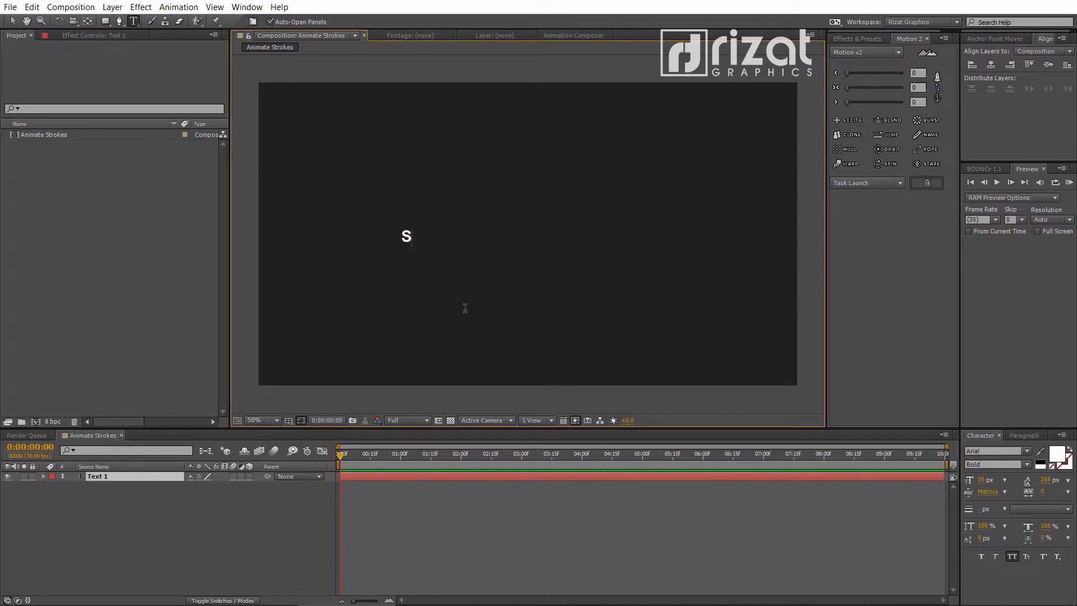
type("A")
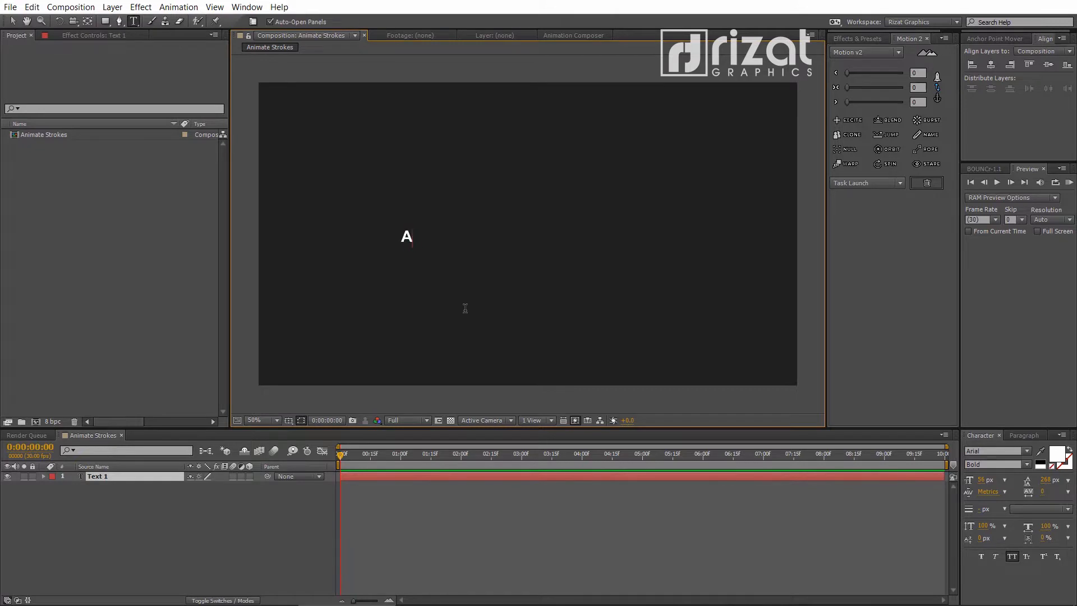
type("NIMATE")
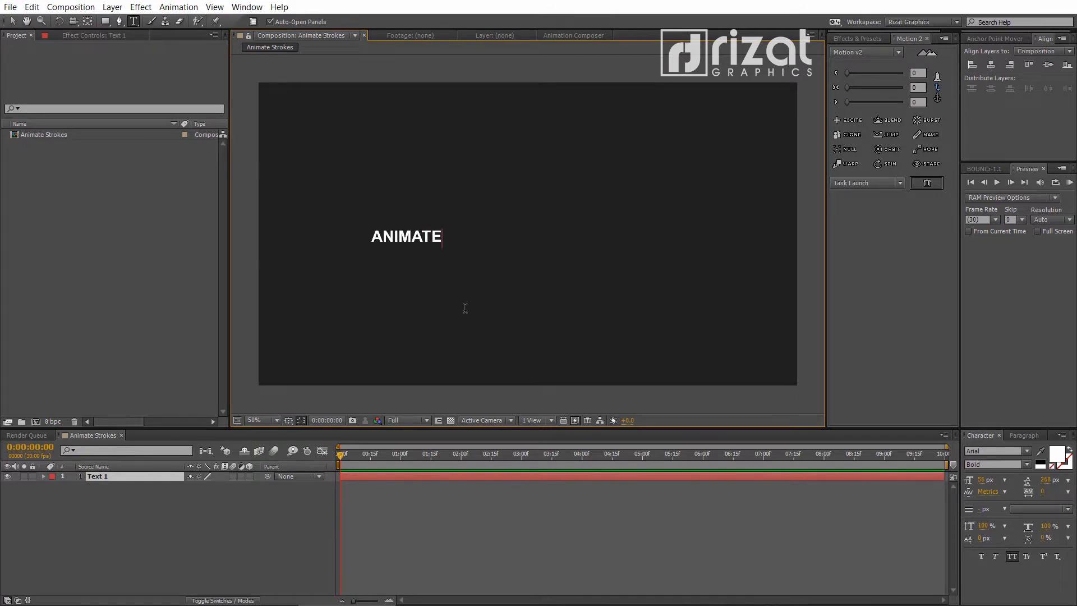
type("STROKES")
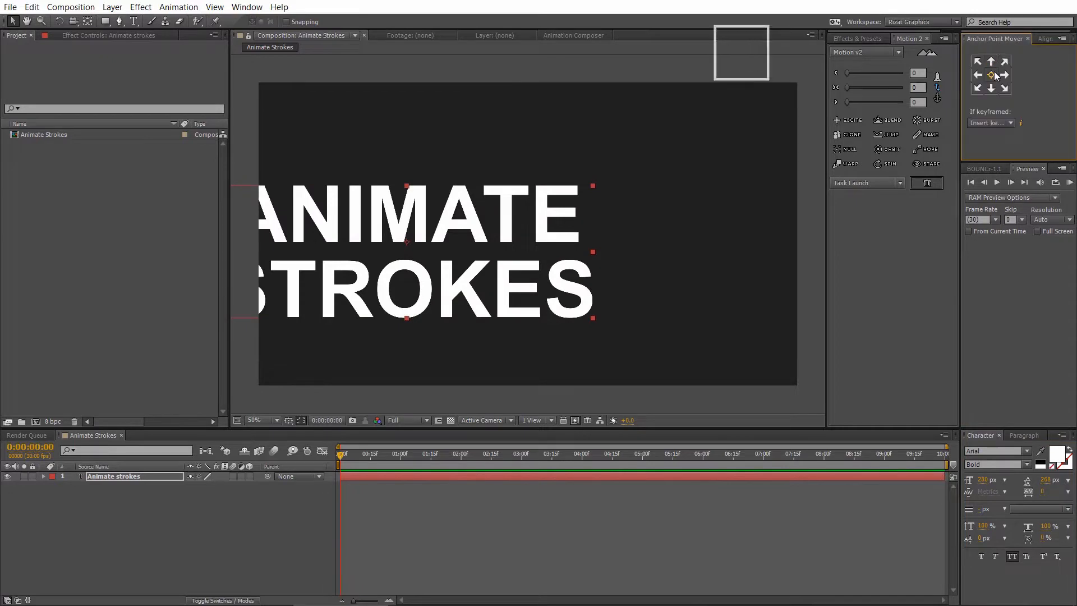
left_click(1045, 39)
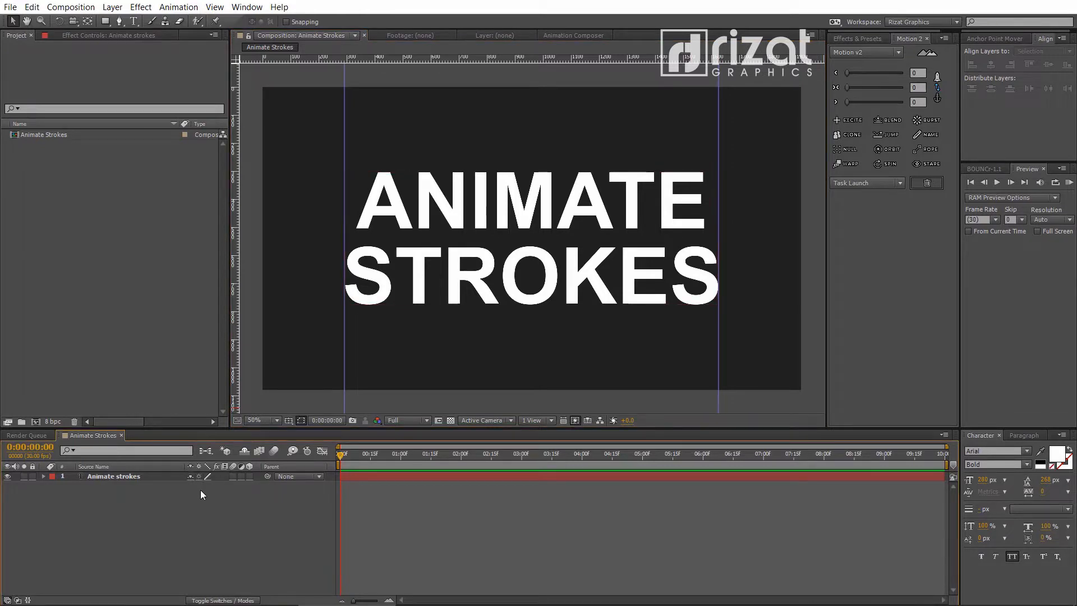
left_click(113, 477)
type("315")
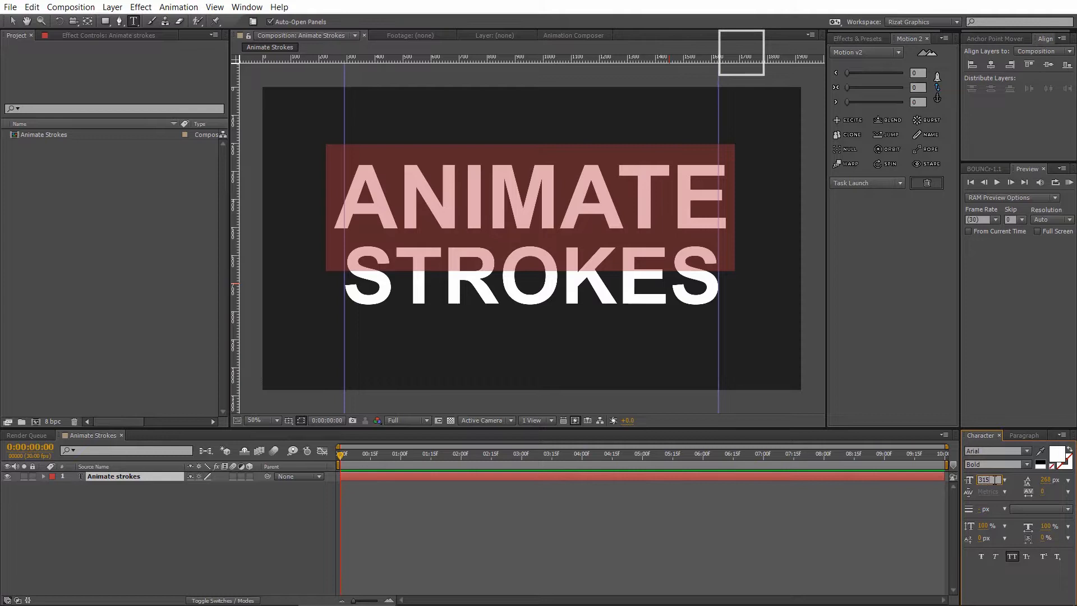
type("308")
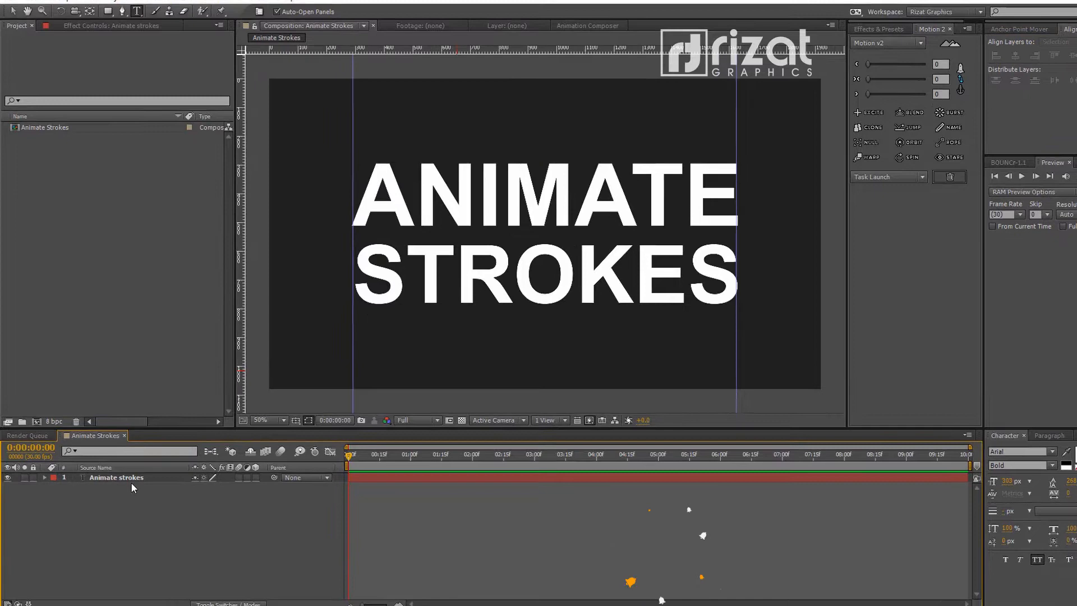
Run Create Masks from Text on the ANIMATE STROKES text layer.
right_click(115, 478)
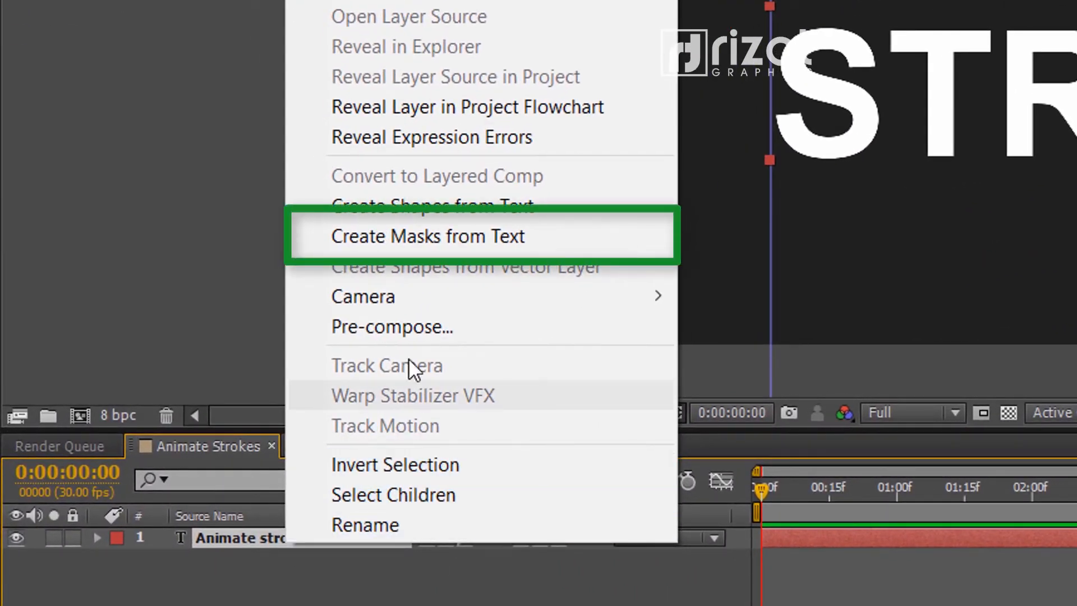
mouse_move(439, 235)
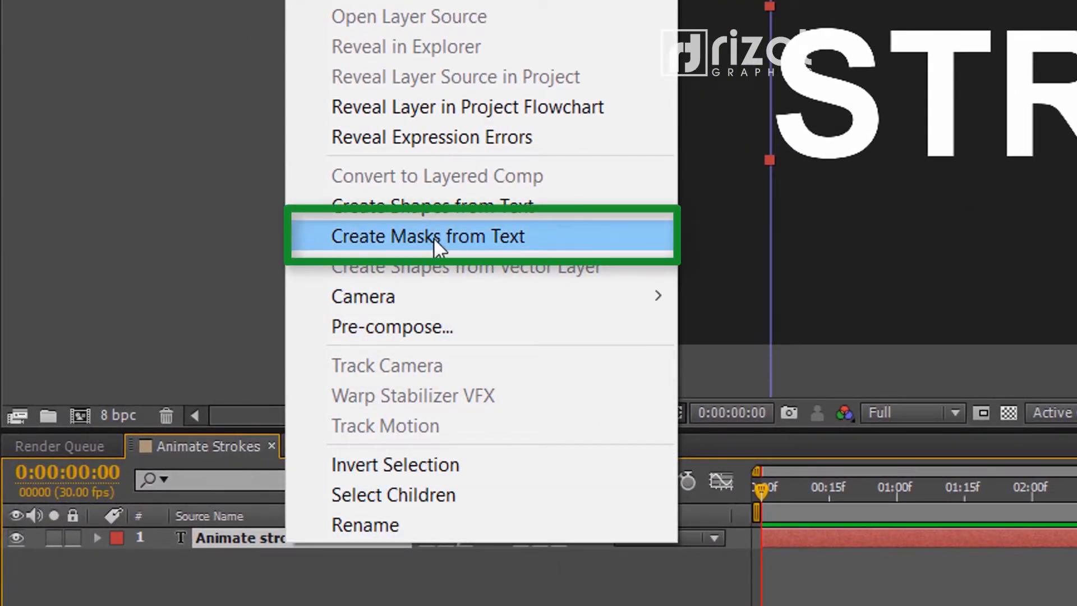
left_click(426, 235)
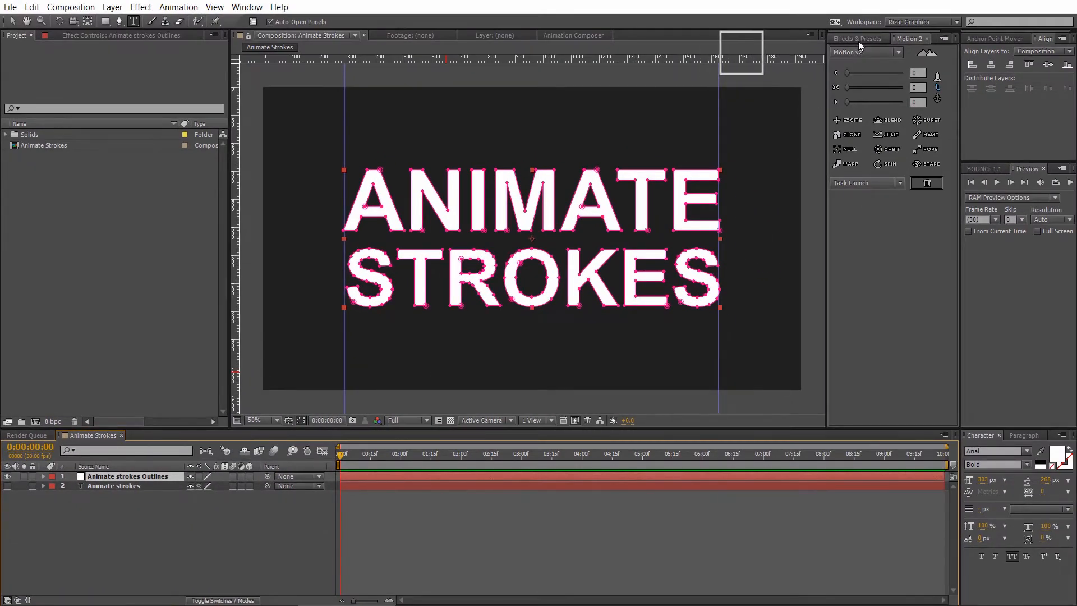
Apply Stroke to the Outlines layer with All Masks, On Transparent paint style, and adjusted brush settings.
type("stroke")
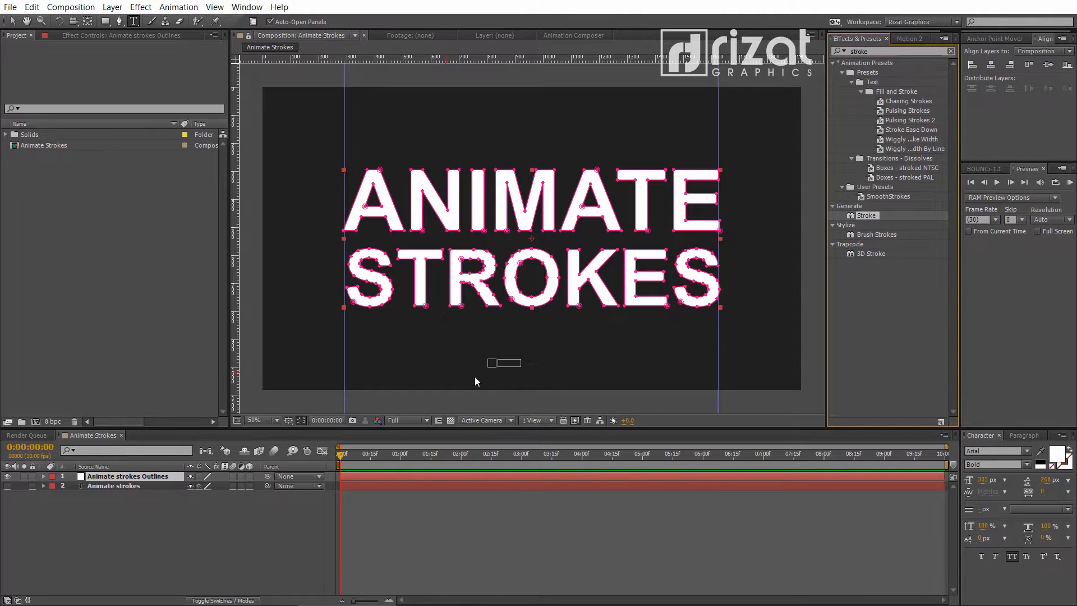
left_click(128, 476)
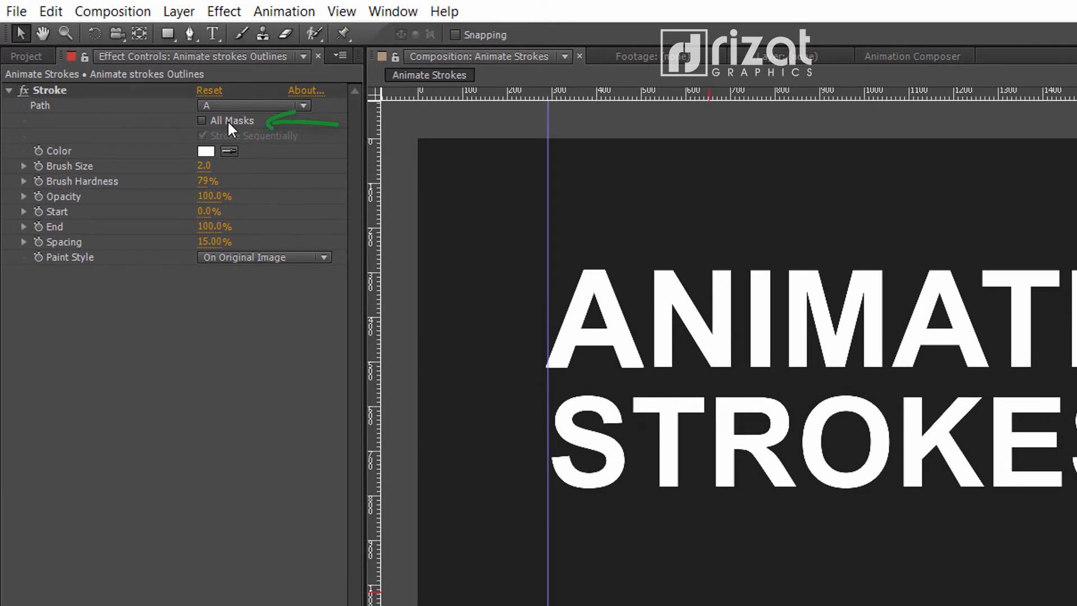
left_click(202, 120)
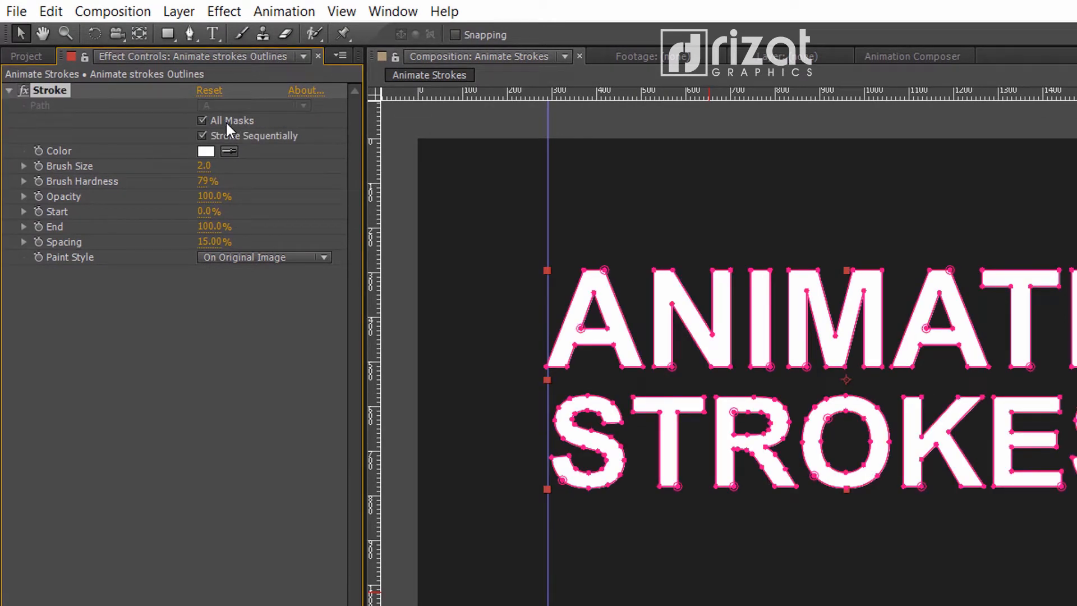
left_click(264, 257)
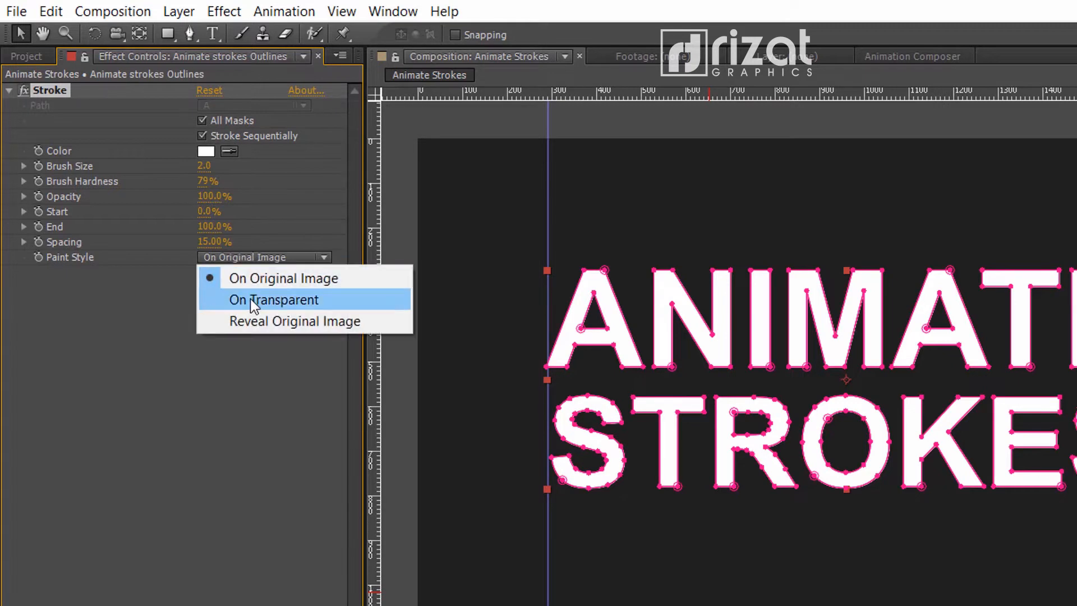
left_click(273, 300)
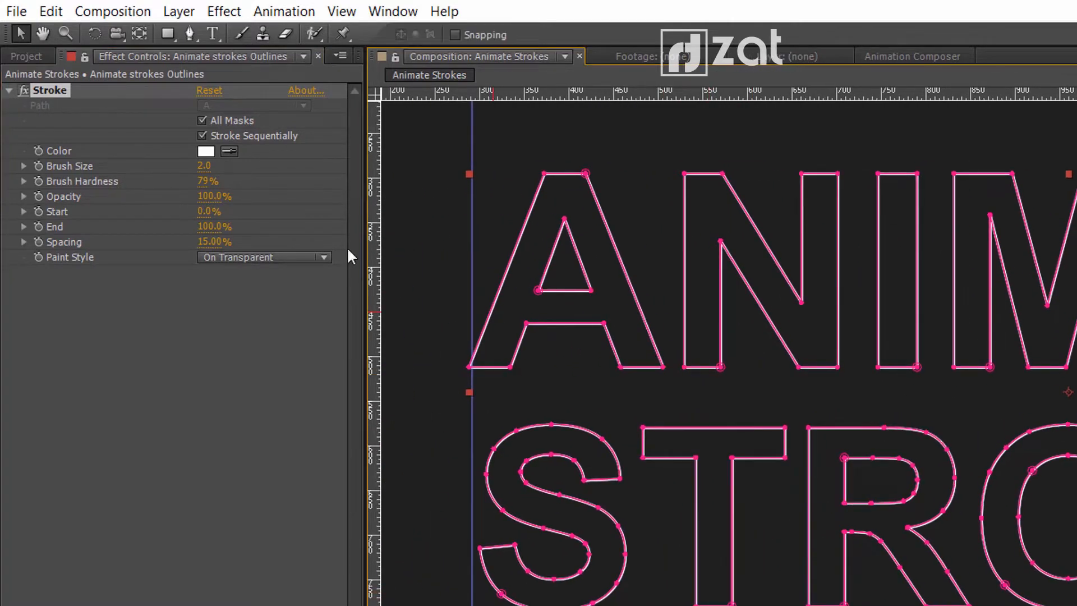
left_click(203, 165)
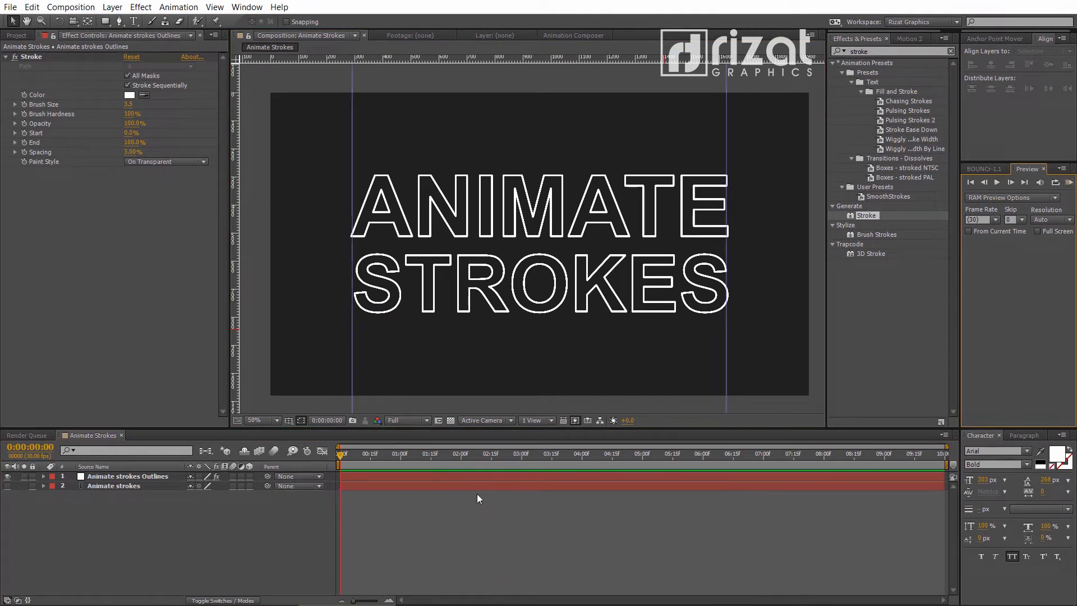
Set the Stroke spacing to 0% and start keyframing the Stroke End value.
left_click(128, 475)
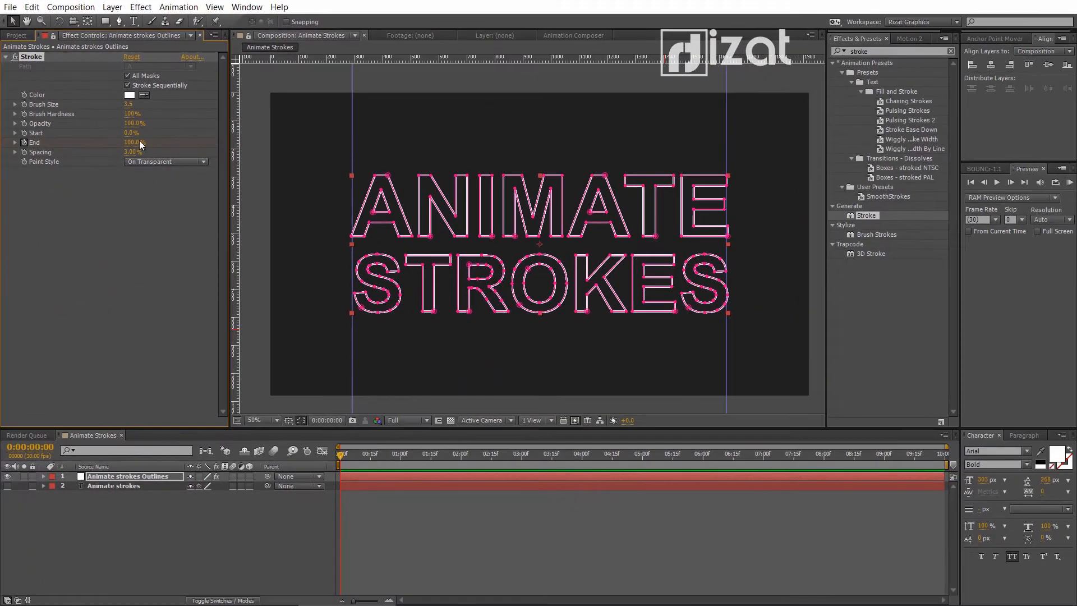
left_click(132, 142)
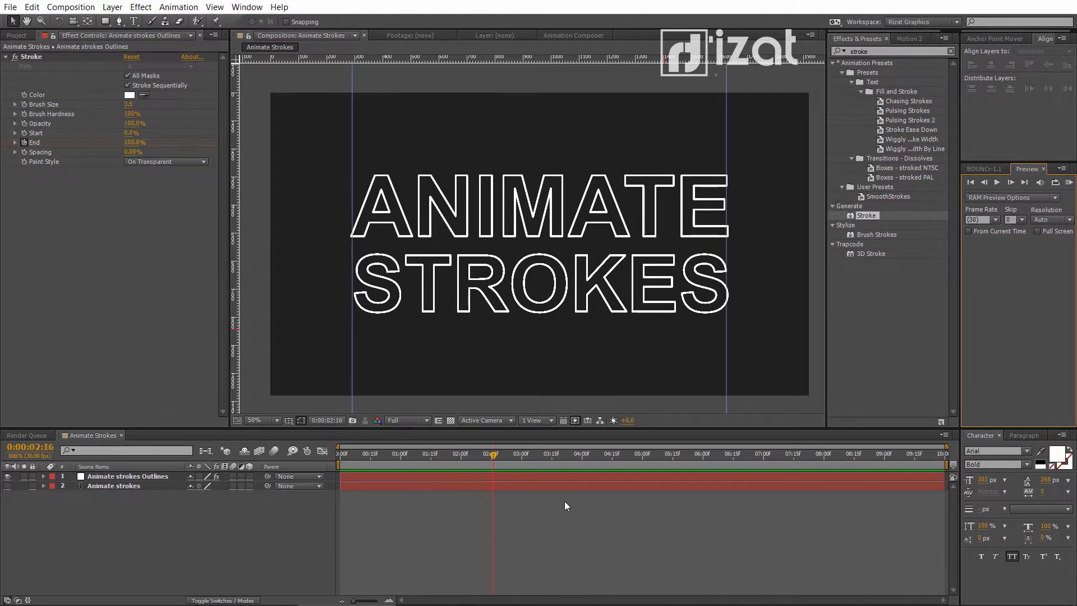
Keyframe Stroke End from 0% to 100% at 3:15, apply Easy Ease, and reshape the speed curve.
left_click(128, 476)
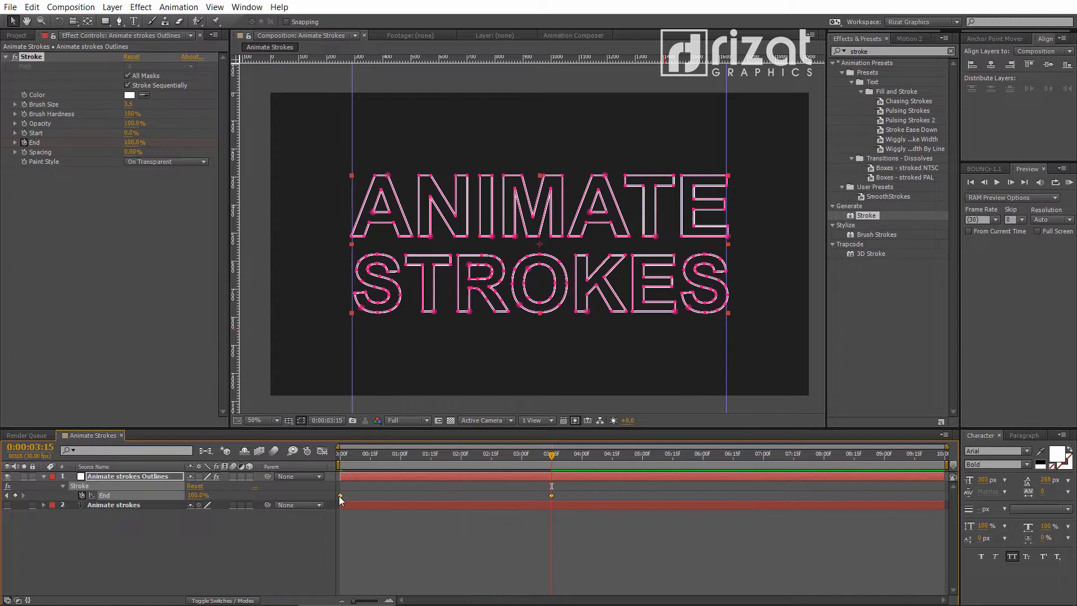
right_click(340, 499)
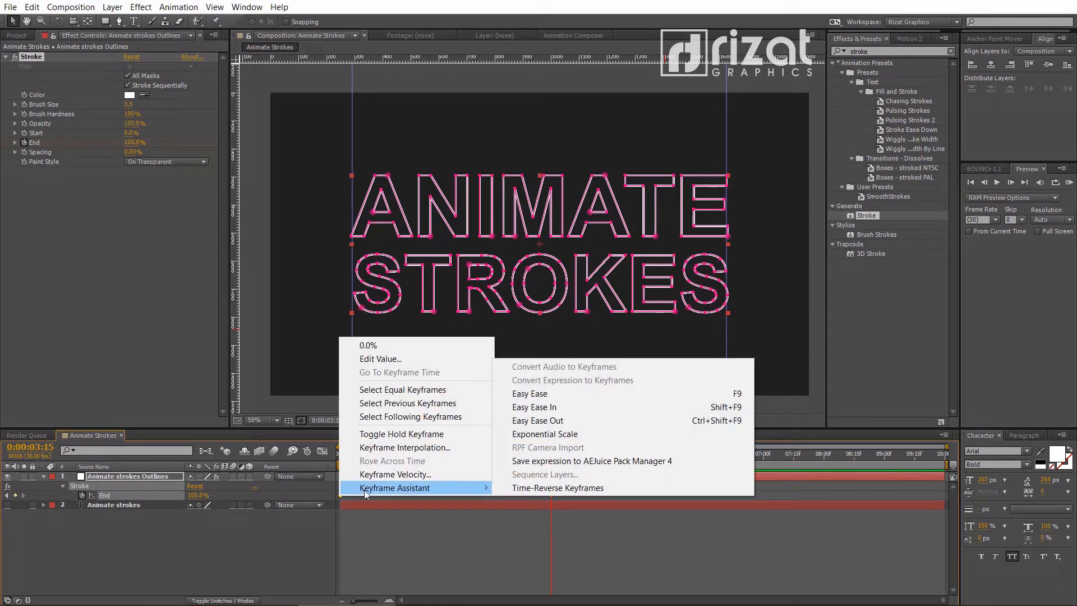
mouse_move(529, 393)
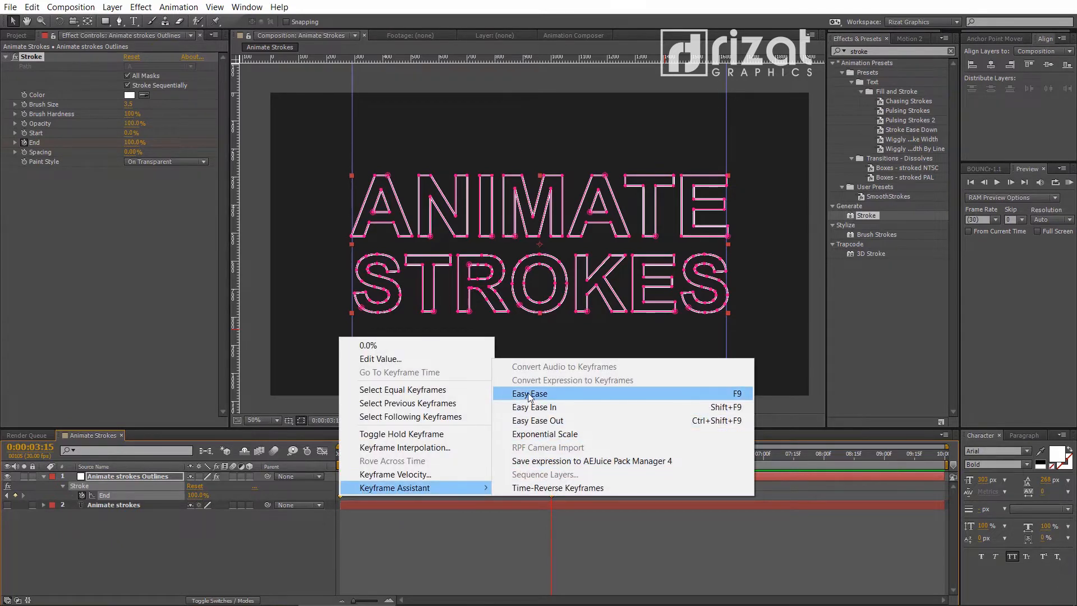
left_click(530, 393)
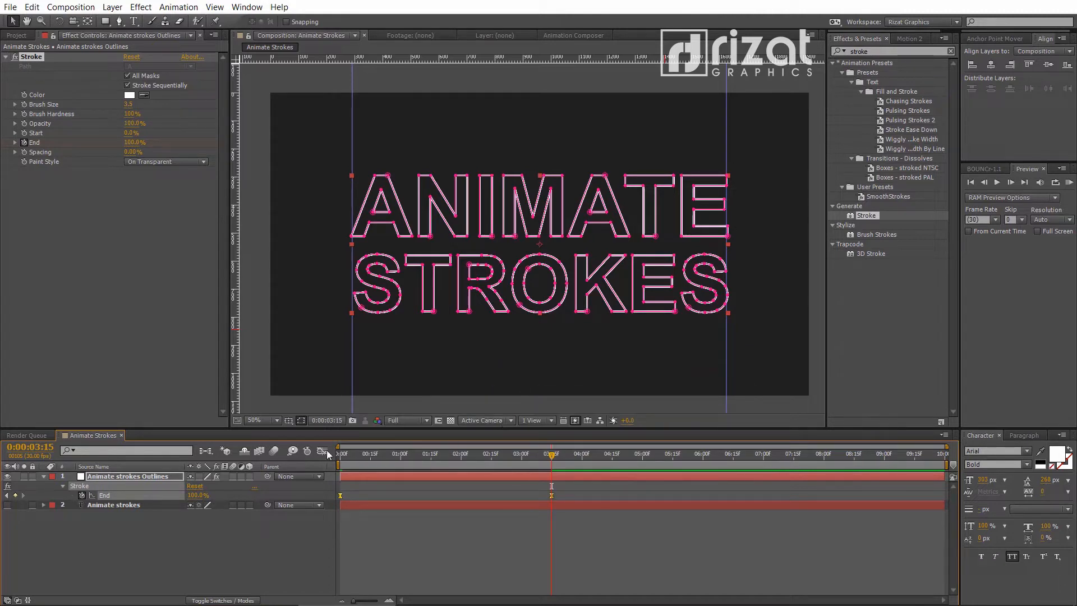
left_click(323, 451)
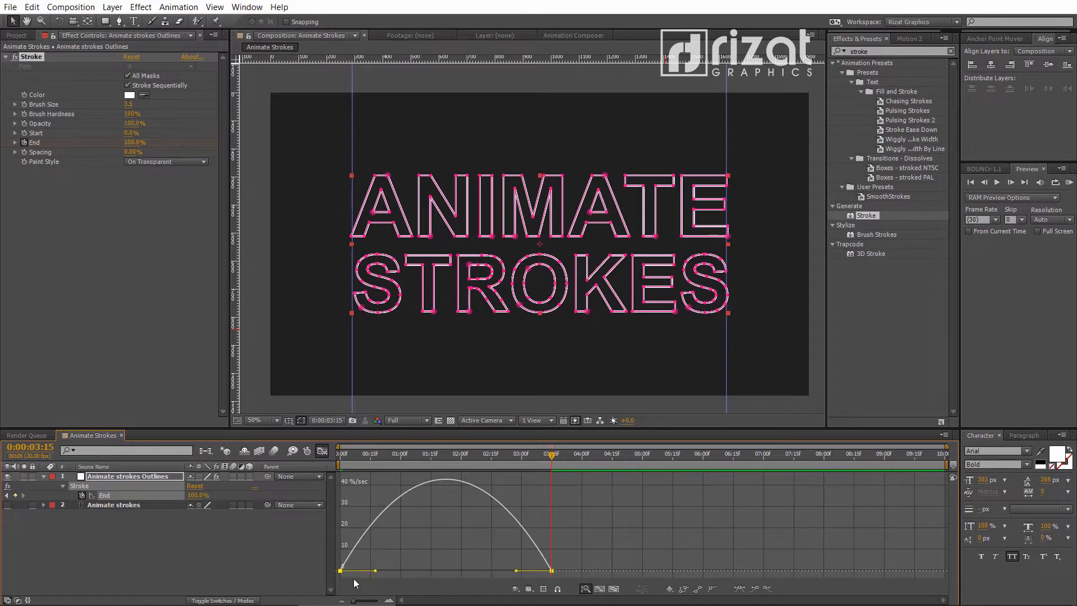
left_click_drag(356, 570, 398, 570)
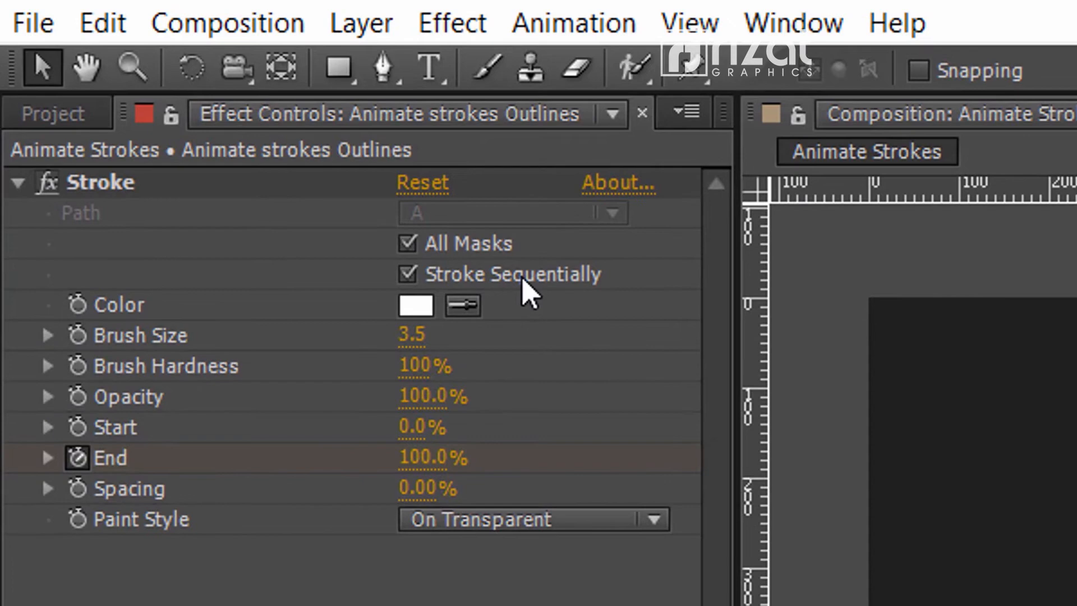
RAM-preview the white outlines drawing on around the letters, then stop playback.
left_click(409, 275)
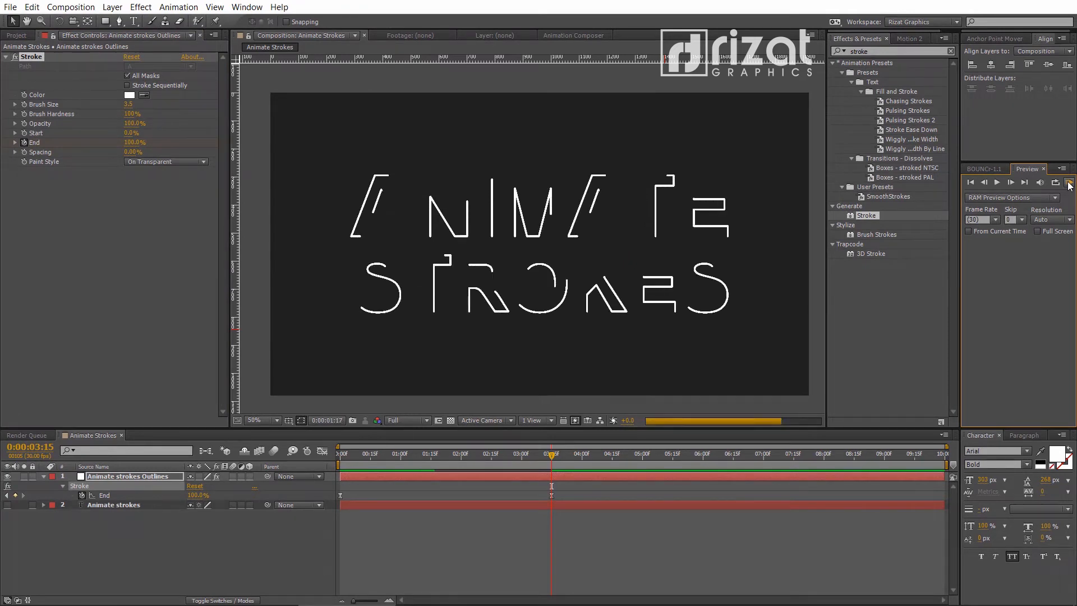
left_click(1026, 182)
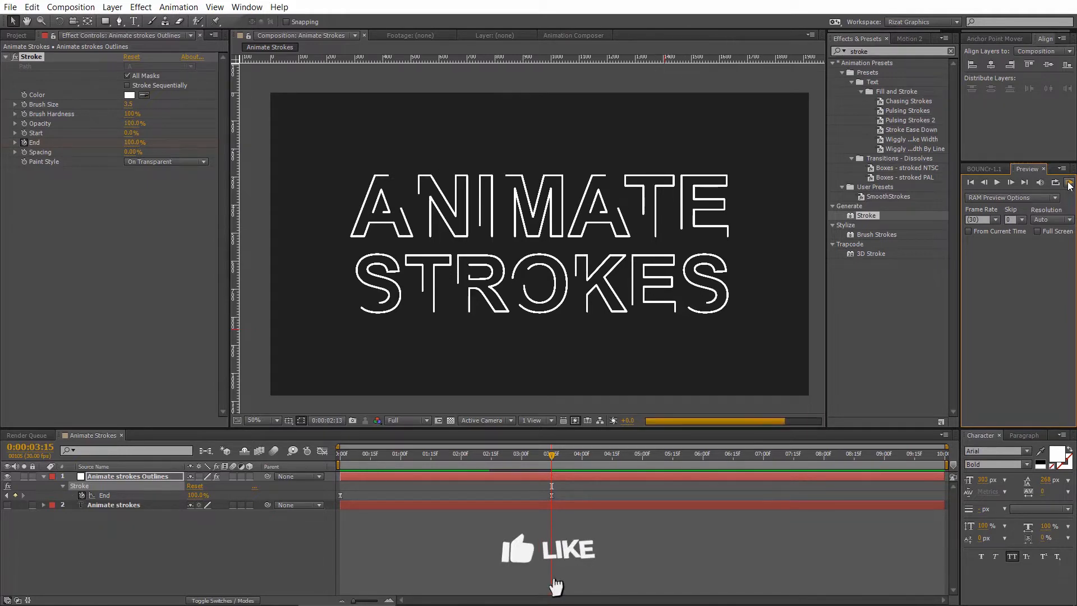
left_click(997, 182)
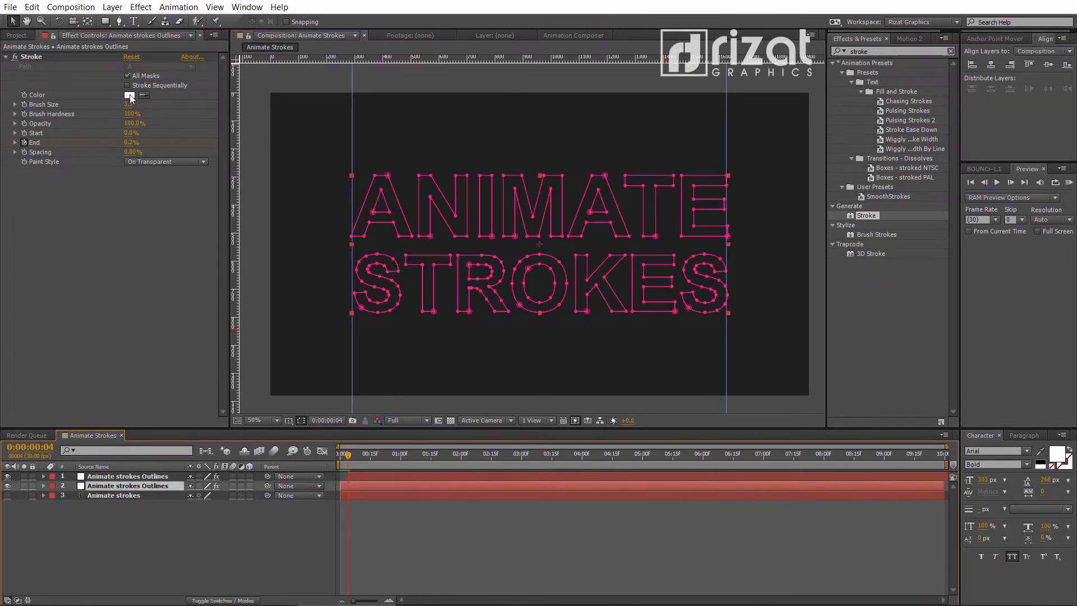
Offset the duplicated outline copies a few frames later, stroking them teal and pale yellow.
left_click(129, 95)
type("96CEB4")
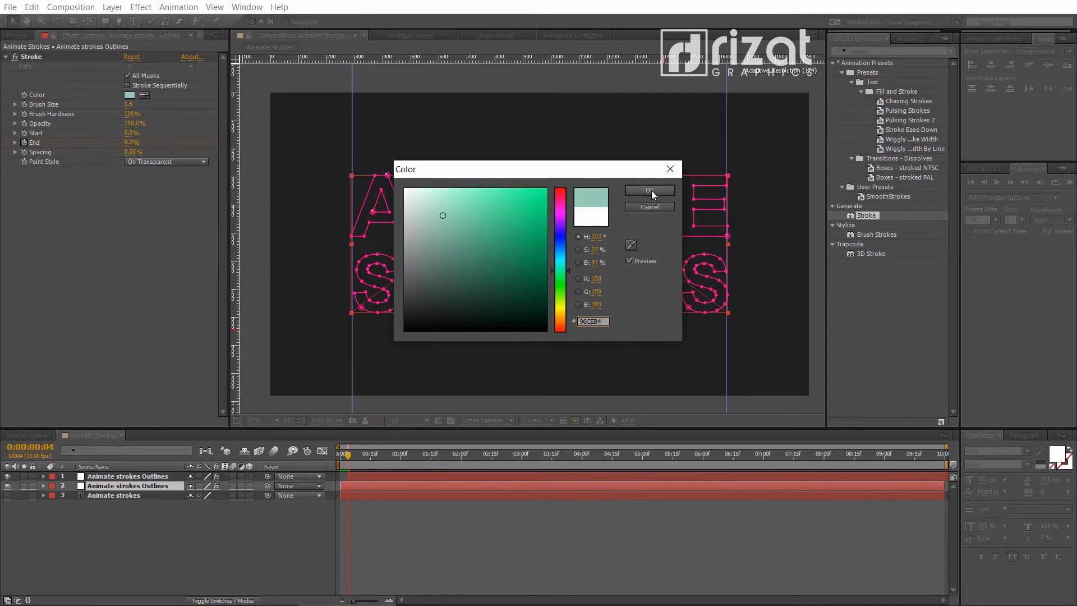
left_click(648, 191)
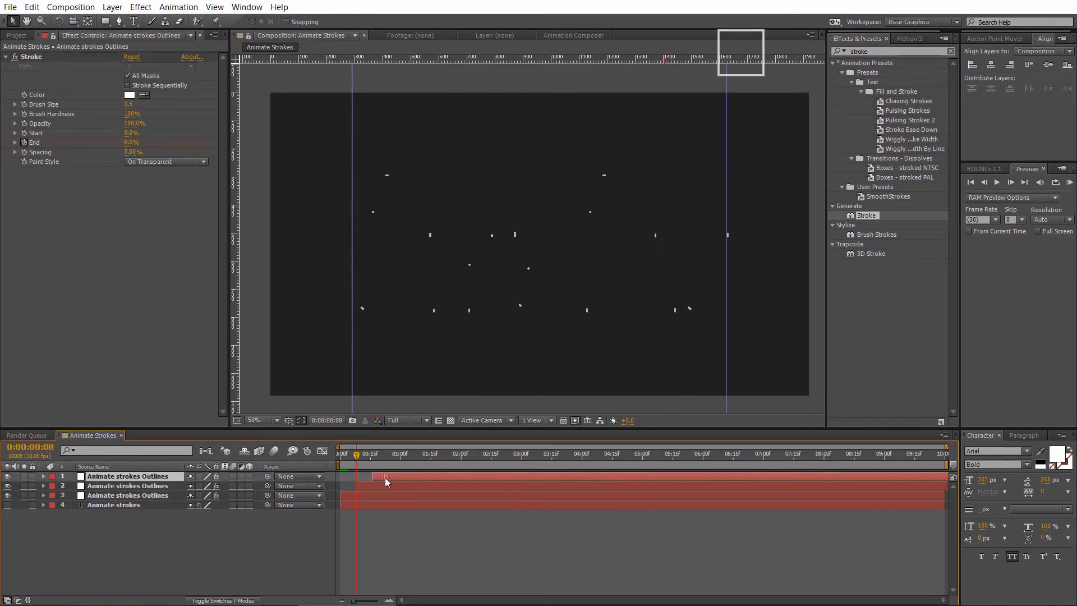
left_click_drag(385, 453, 377, 453)
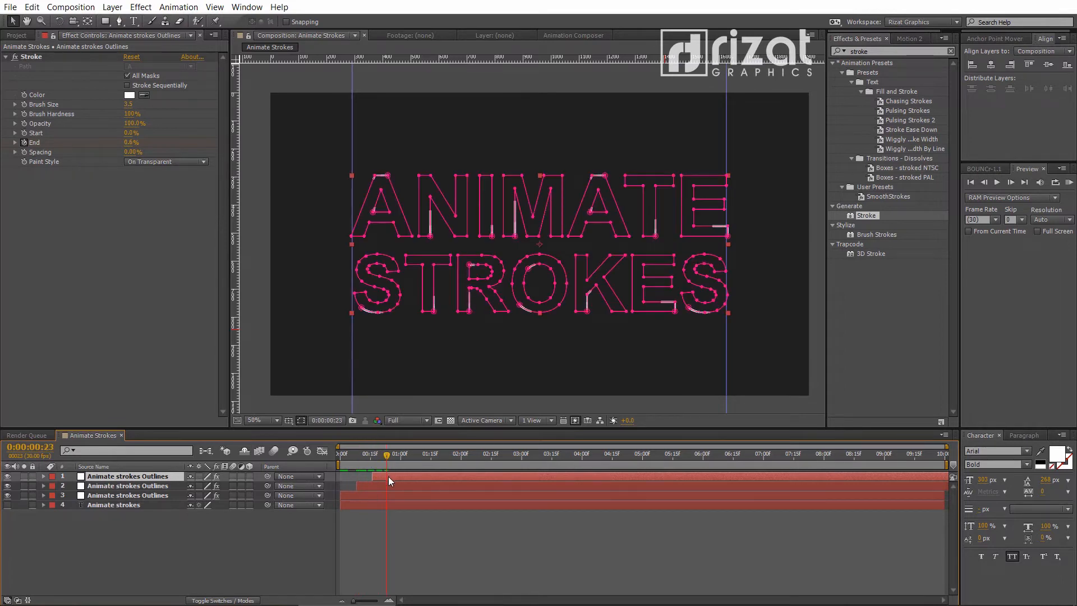
left_click(129, 94)
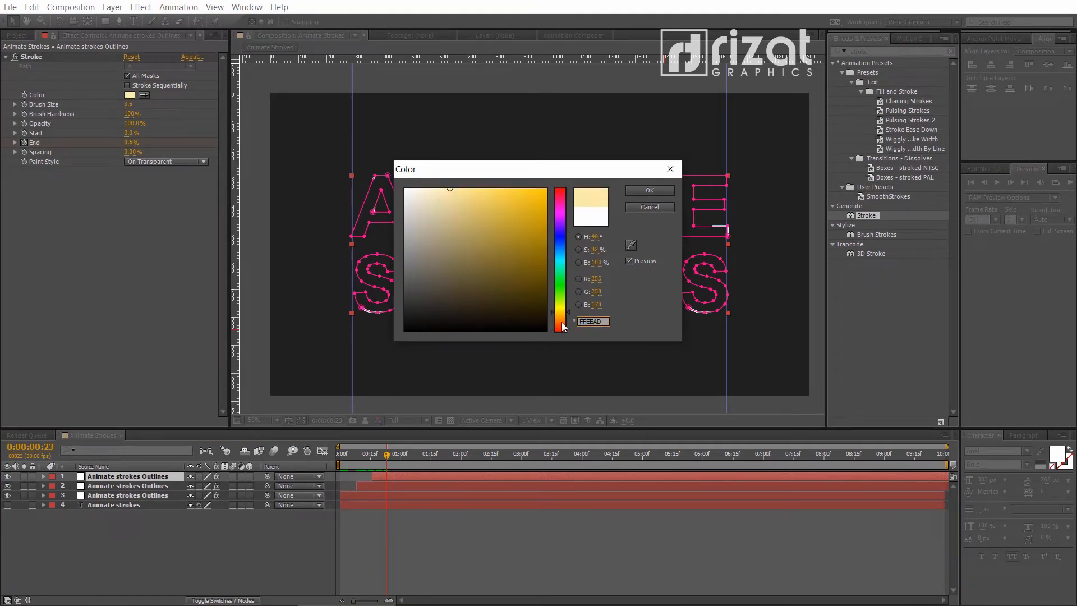
left_click(648, 190)
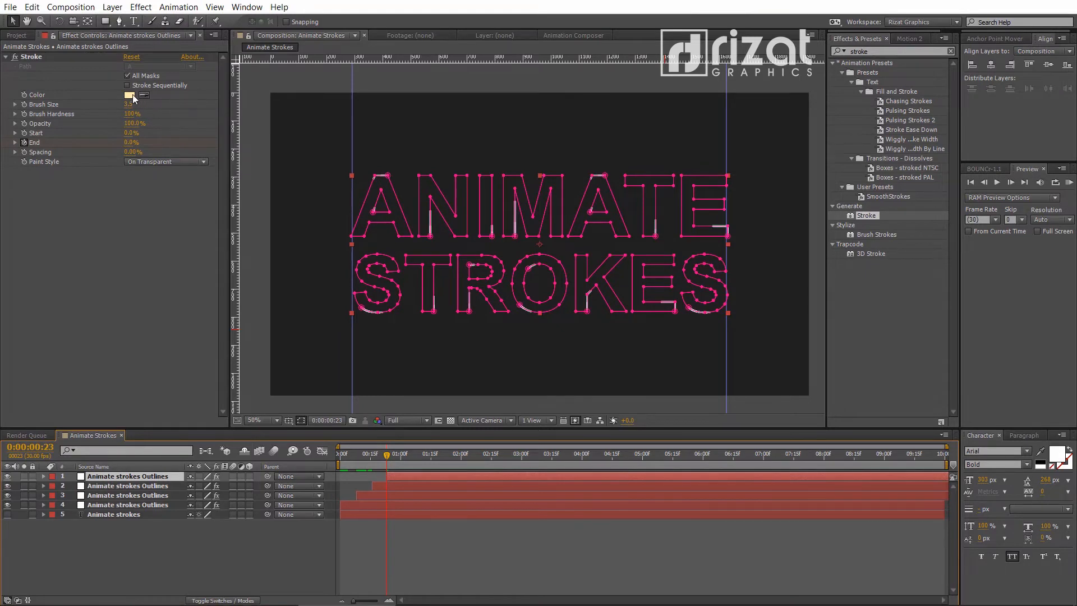
left_click(129, 94)
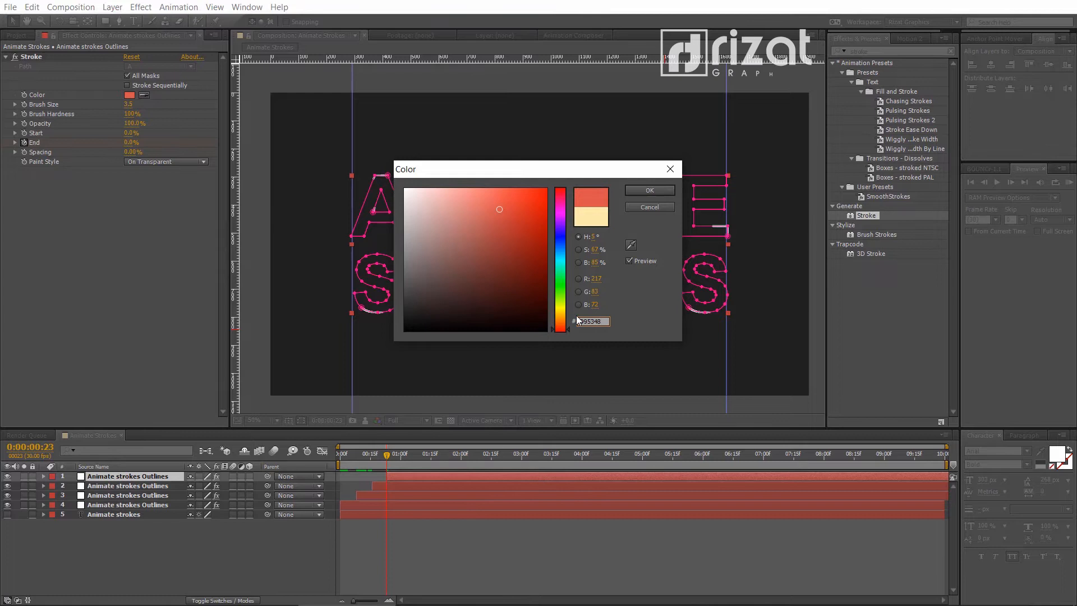
Give one outline copy a red stroke via its hex value and another an orange stroke.
left_click(648, 190)
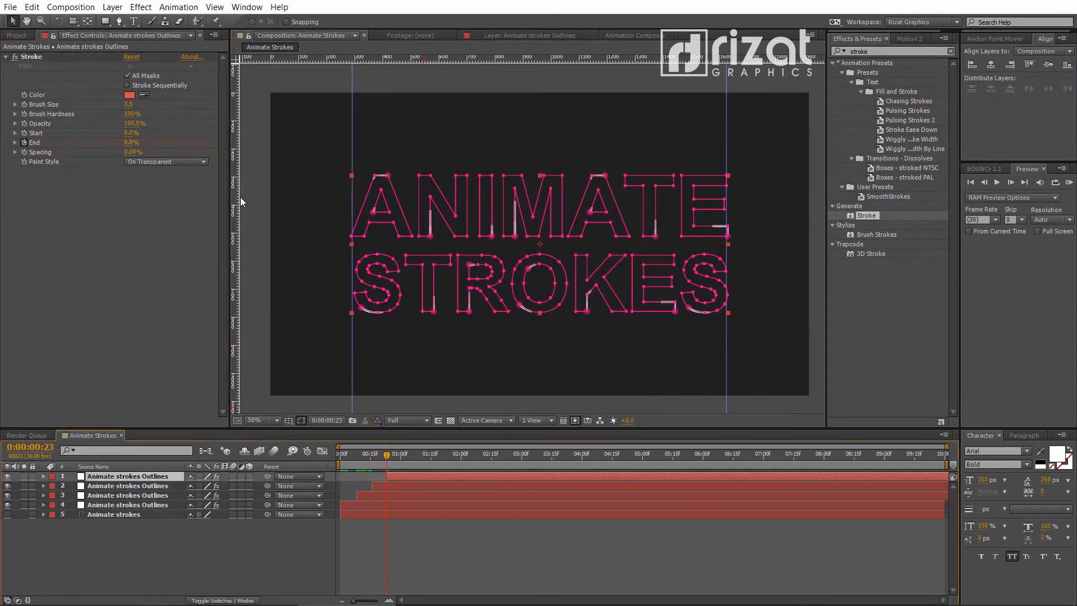
left_click(127, 95)
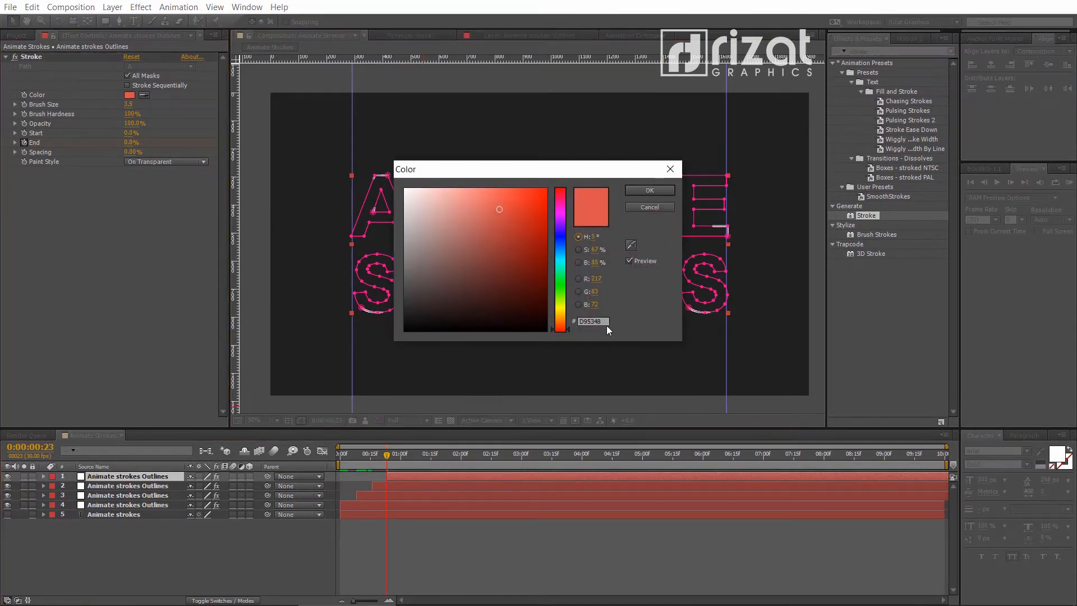
type("D")
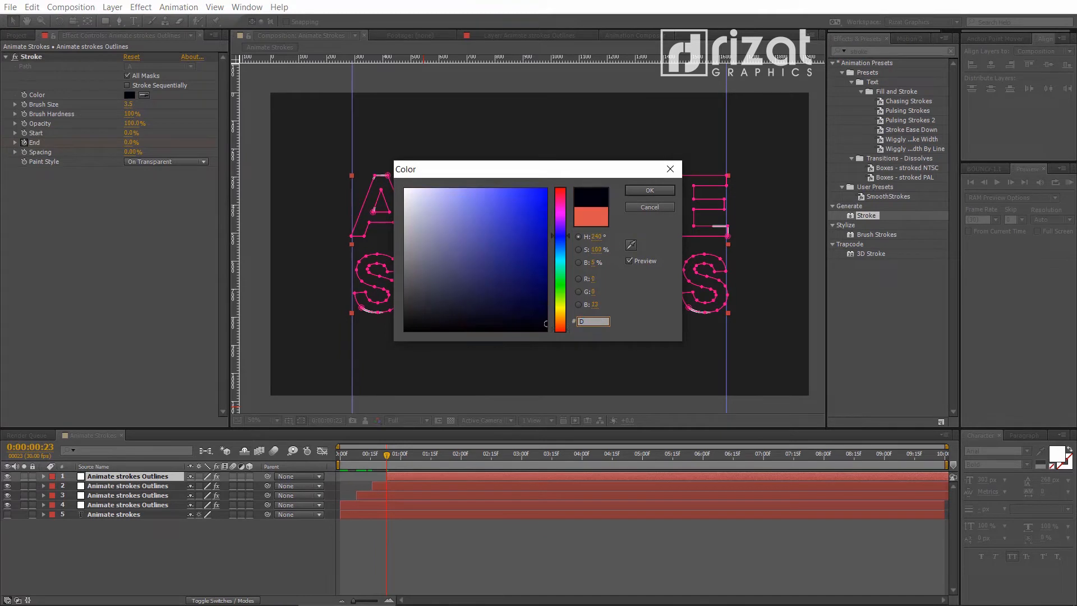
left_click(544, 248)
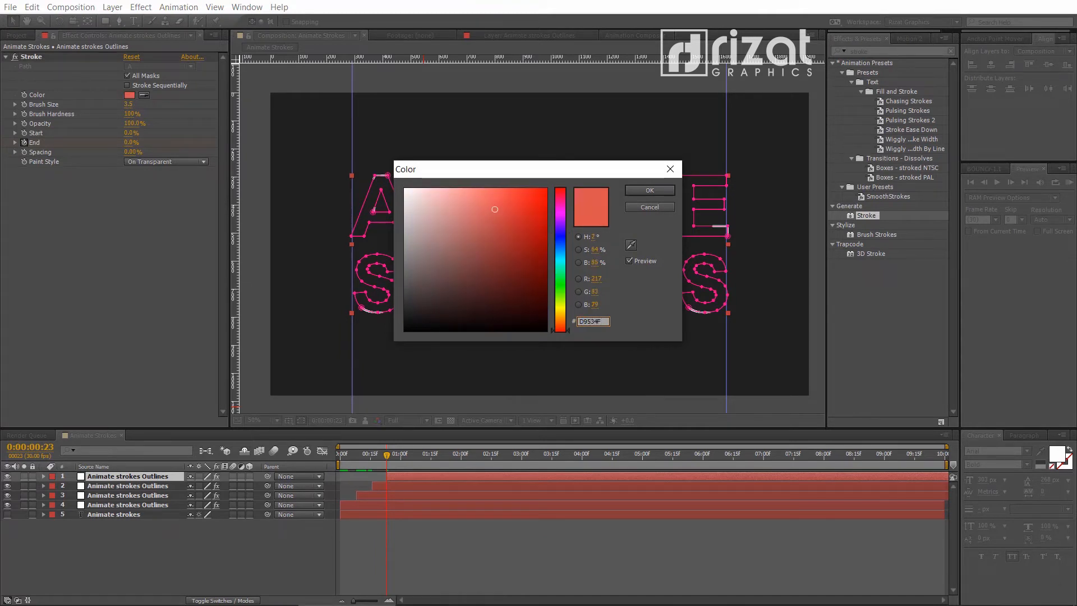
left_click(648, 190)
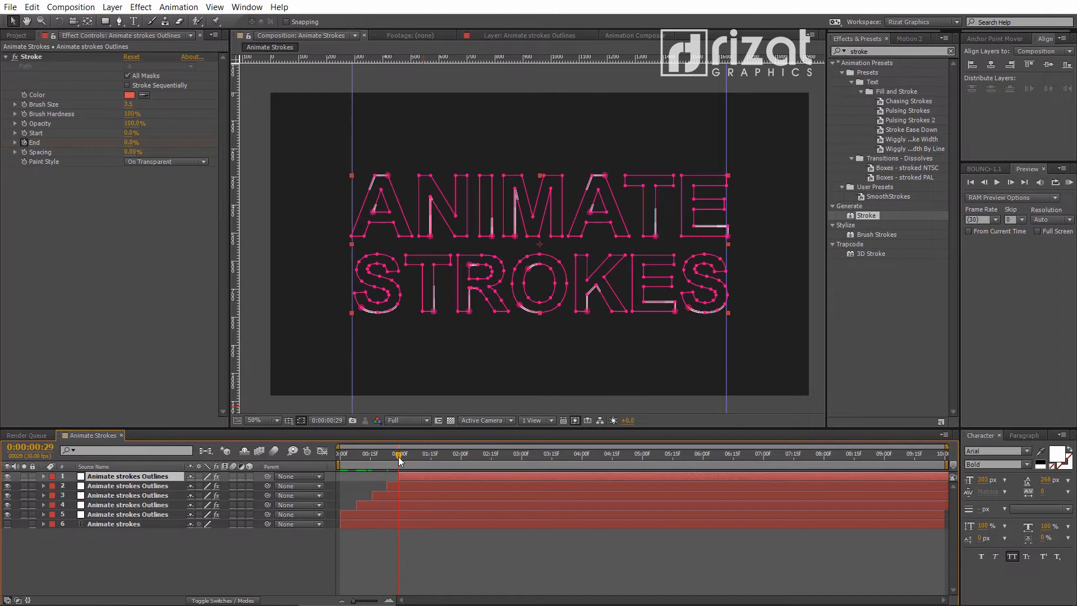
mouse_move(415, 485)
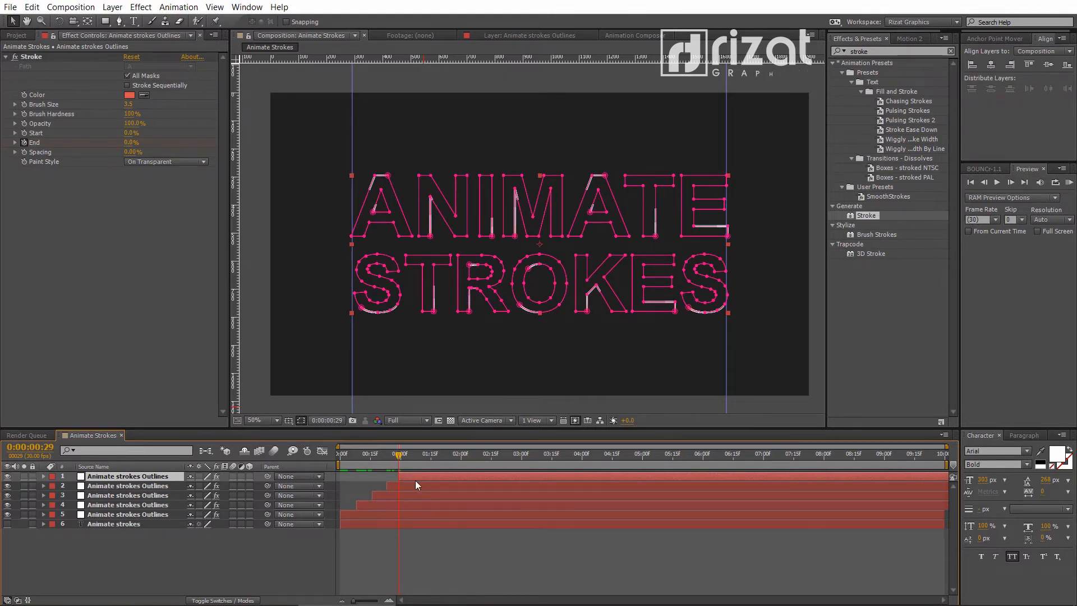
left_click(143, 95)
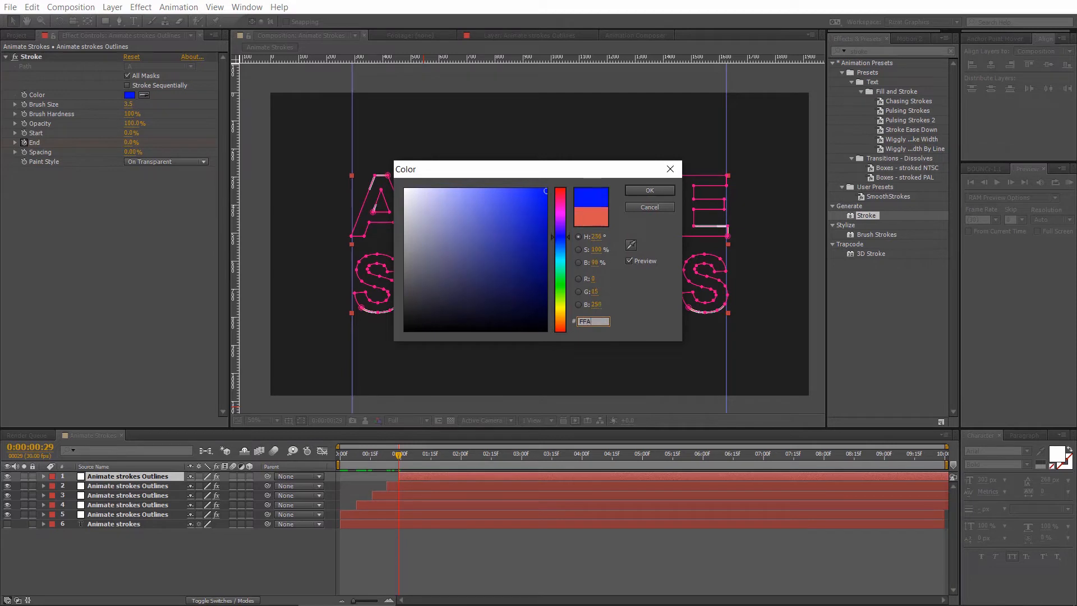
left_click(492, 189)
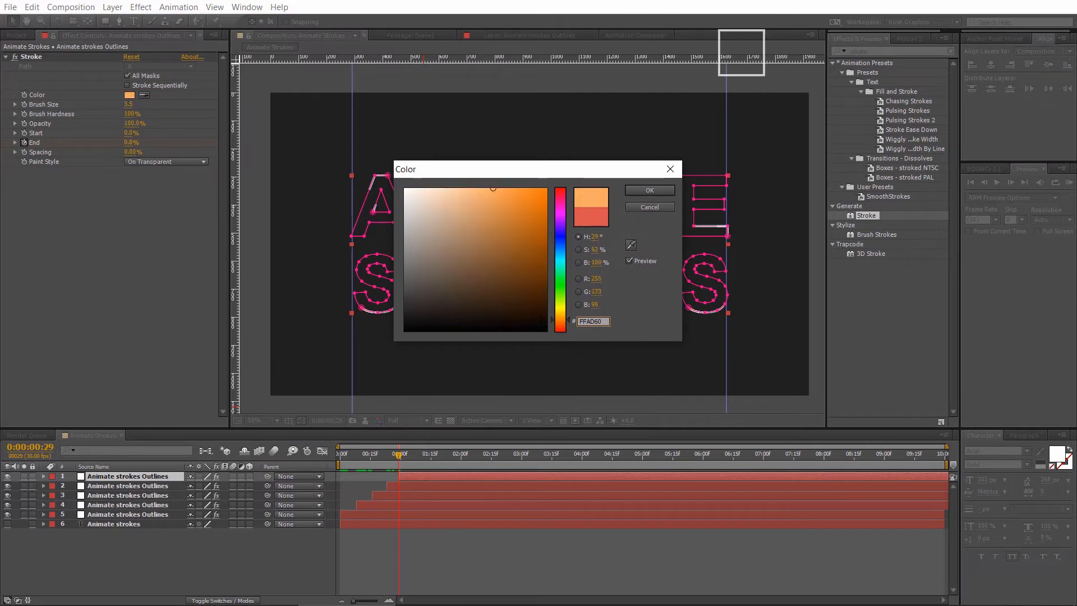
left_click(648, 190)
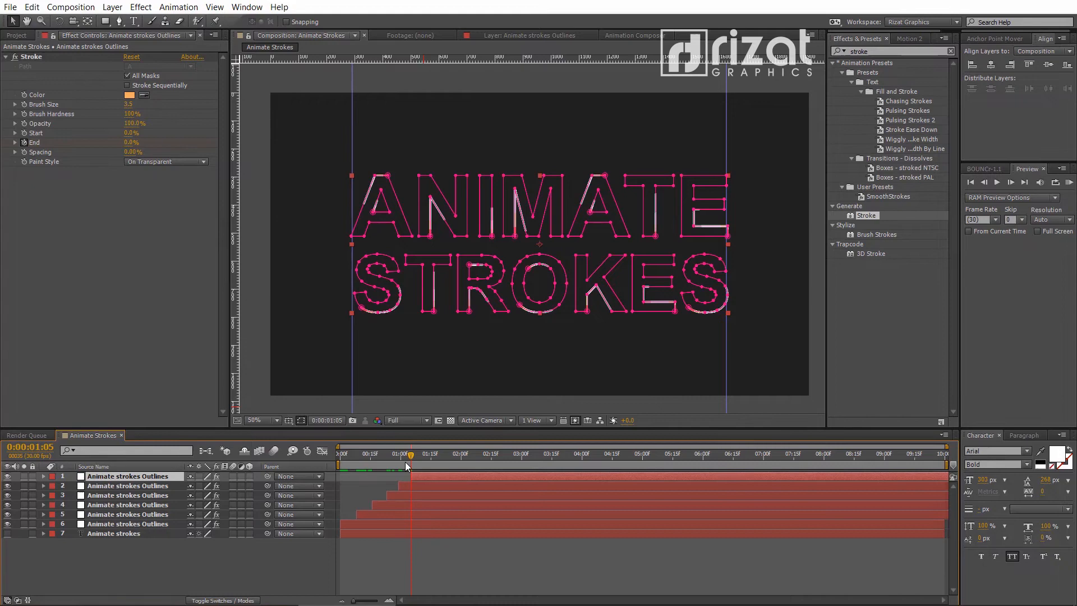
Stroke the next outline copy magenta and the topmost copy white.
left_click(129, 95)
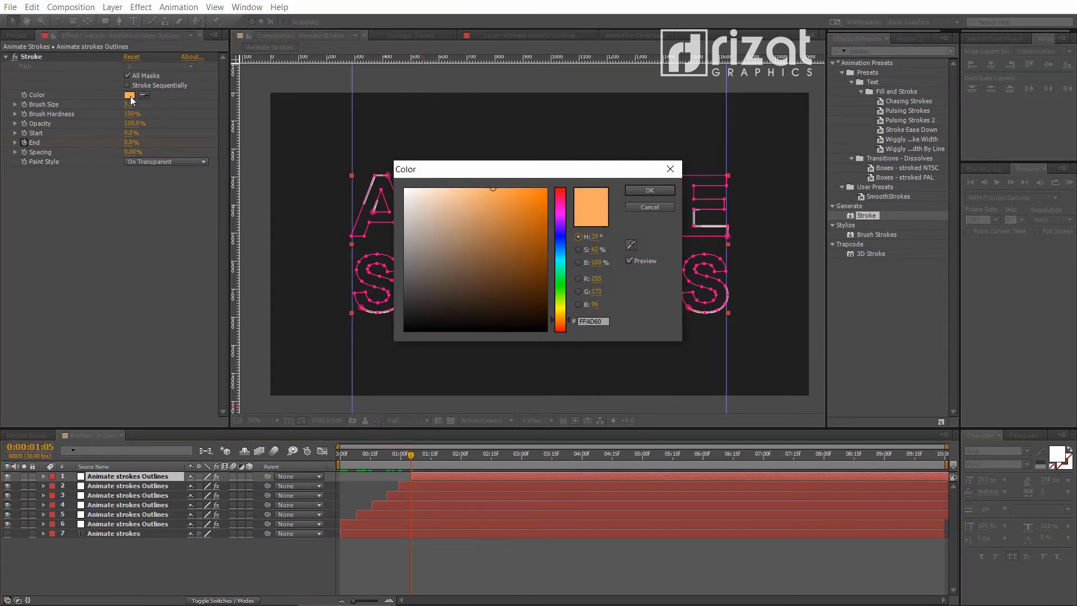
triple_click(593, 321)
type("0980F5")
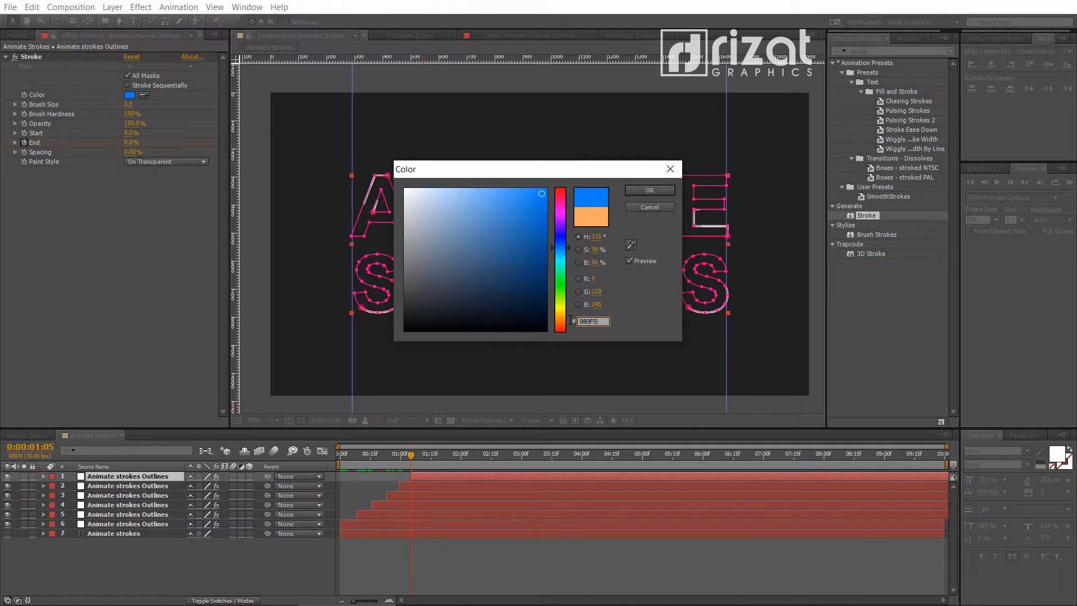
left_click(533, 245)
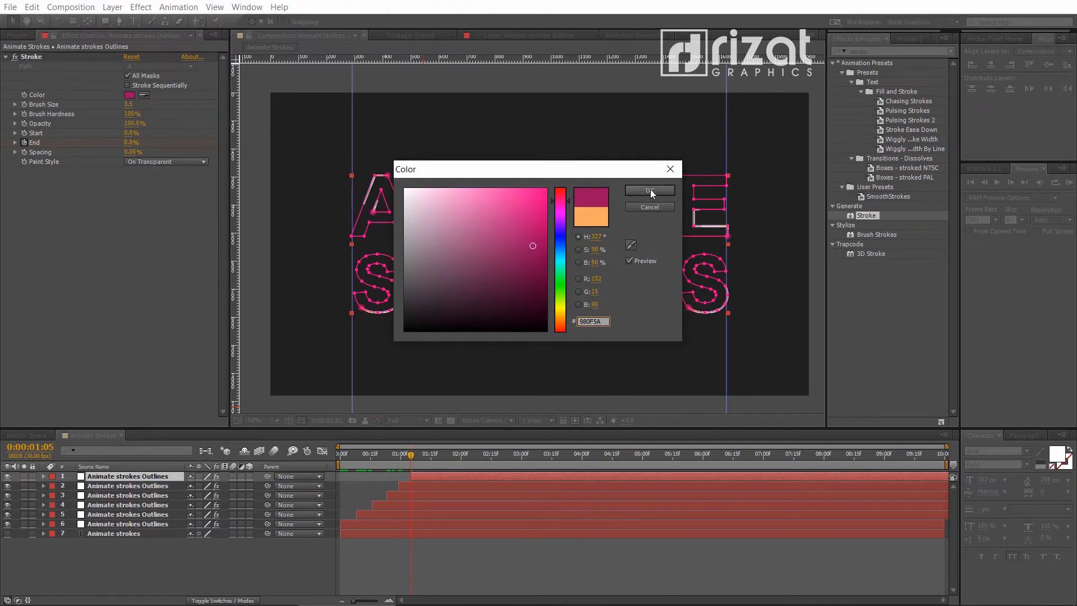
left_click(649, 190)
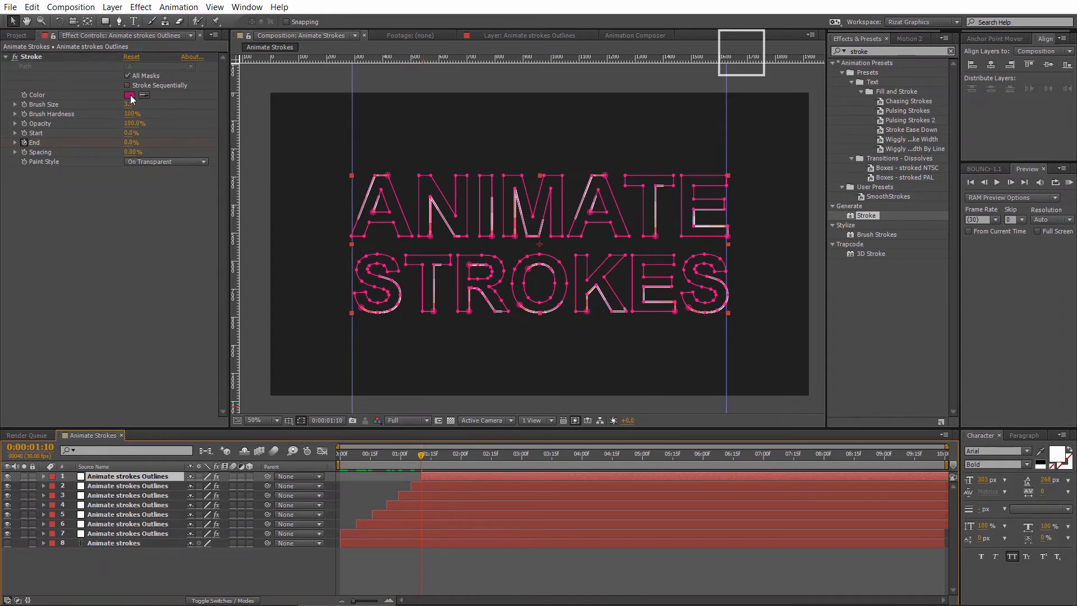
left_click(129, 94)
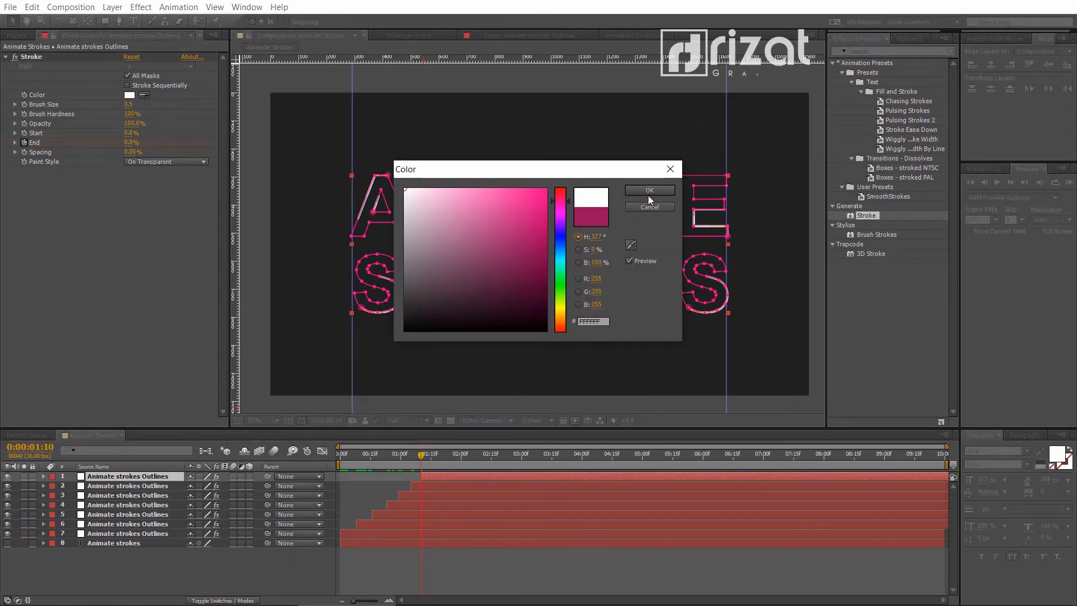
left_click(648, 191)
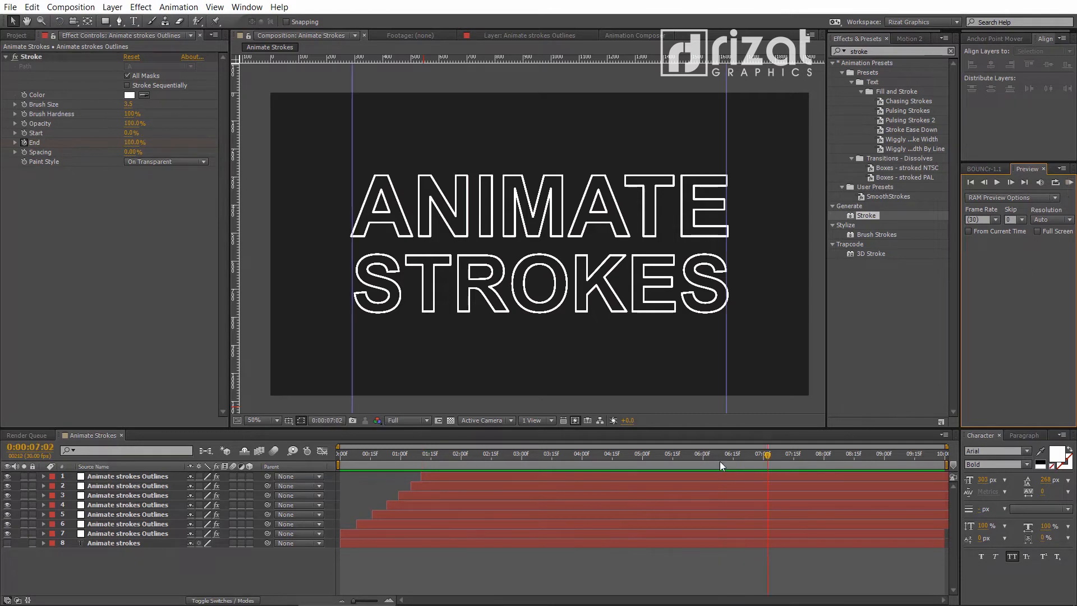
Set the work area end to 5:00 and preview the multicoloured staggered outlines drawing on.
left_click_drag(766, 453, 640, 454)
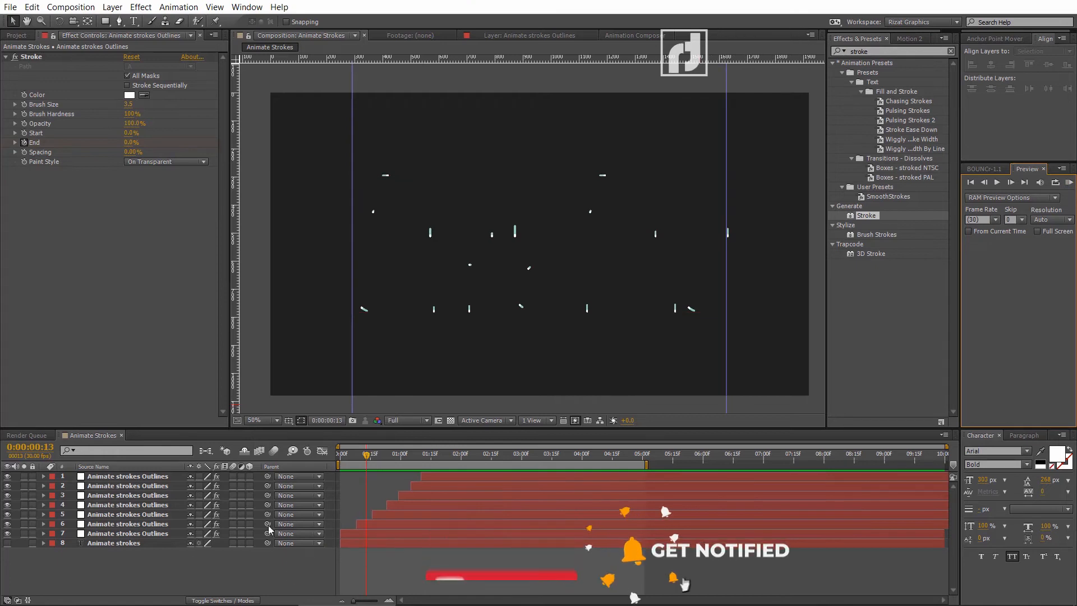
left_click(477, 454)
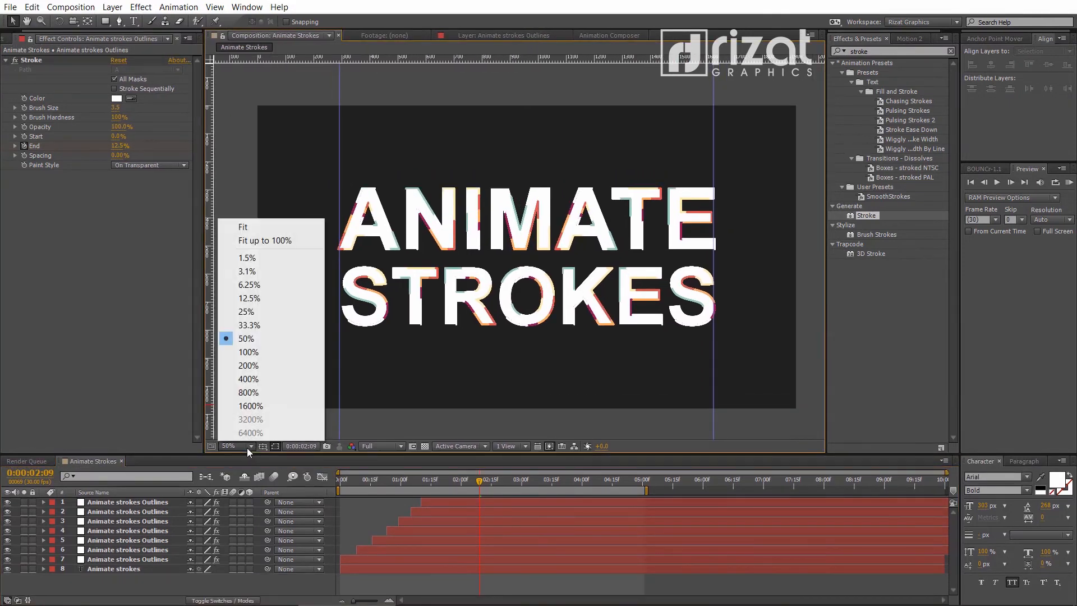
Set the Composition viewer magnification to Fit.
left_click(243, 227)
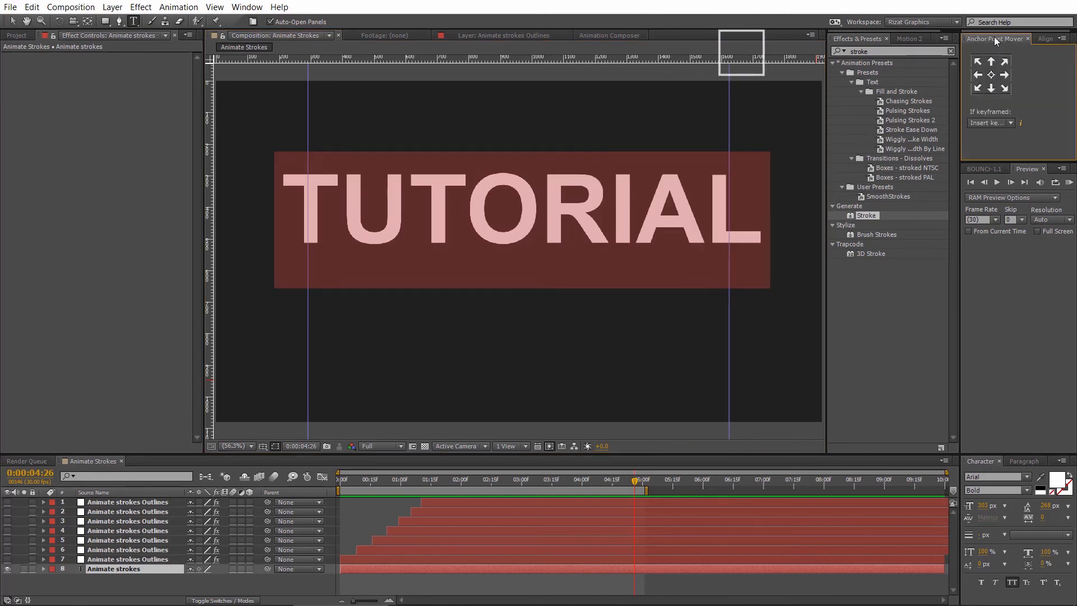
Hide the coloured outline layers and retype the text layer as TUTORIAL.
left_click(1045, 38)
type("Tutorial")
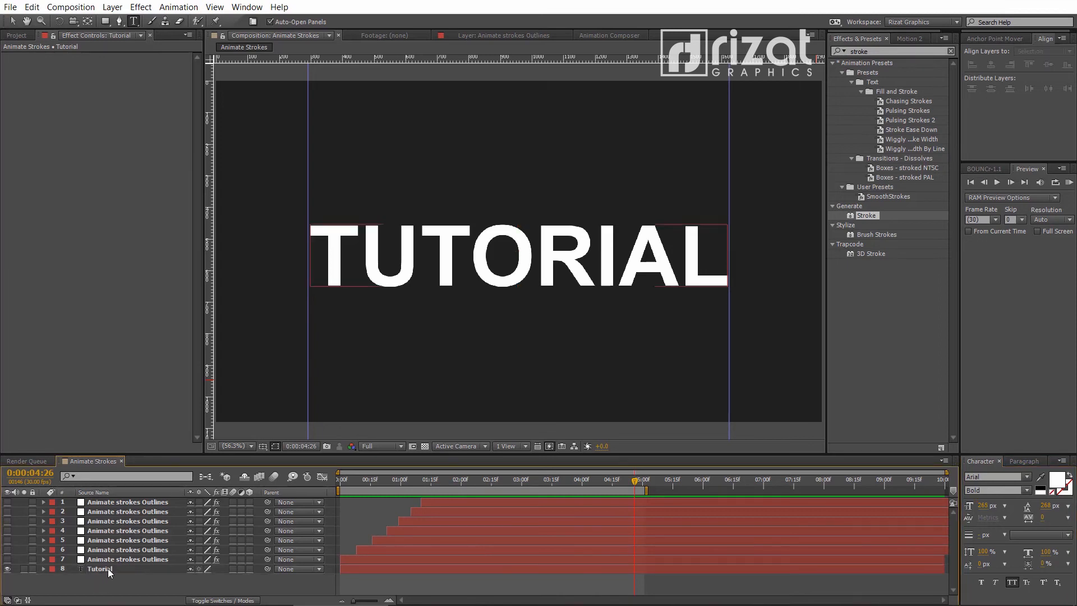
Create Masks from Text on the Tutorial layer, then select an Outlines layer.
right_click(100, 569)
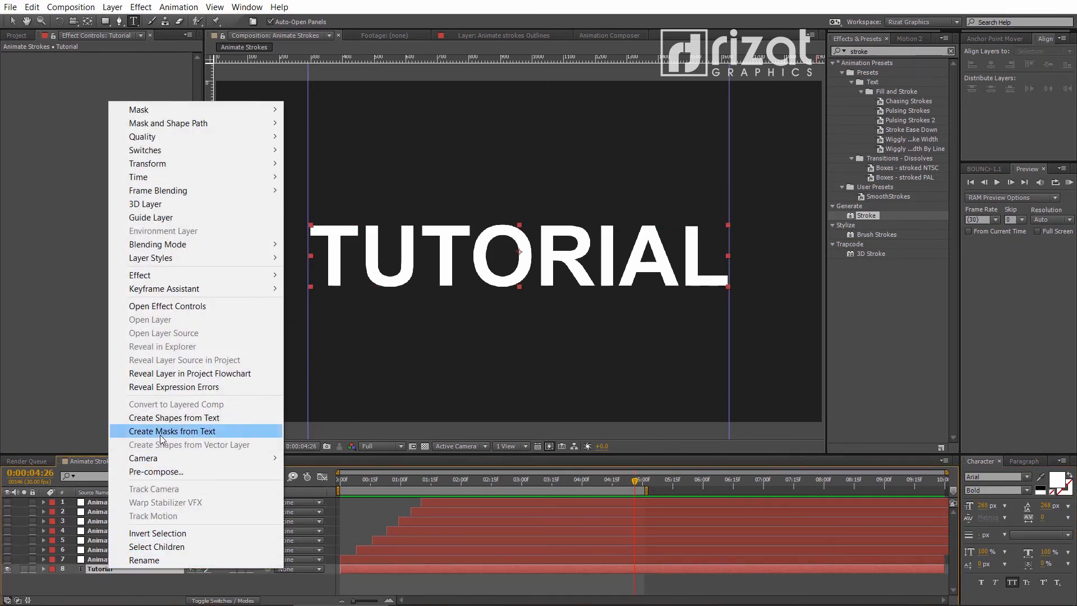
left_click(173, 431)
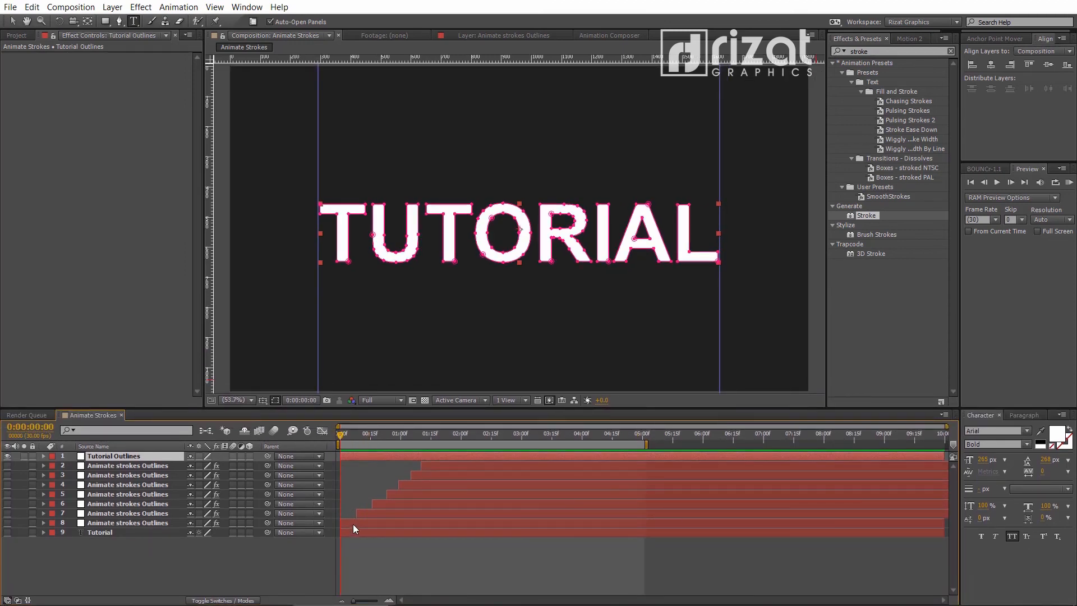
left_click(127, 523)
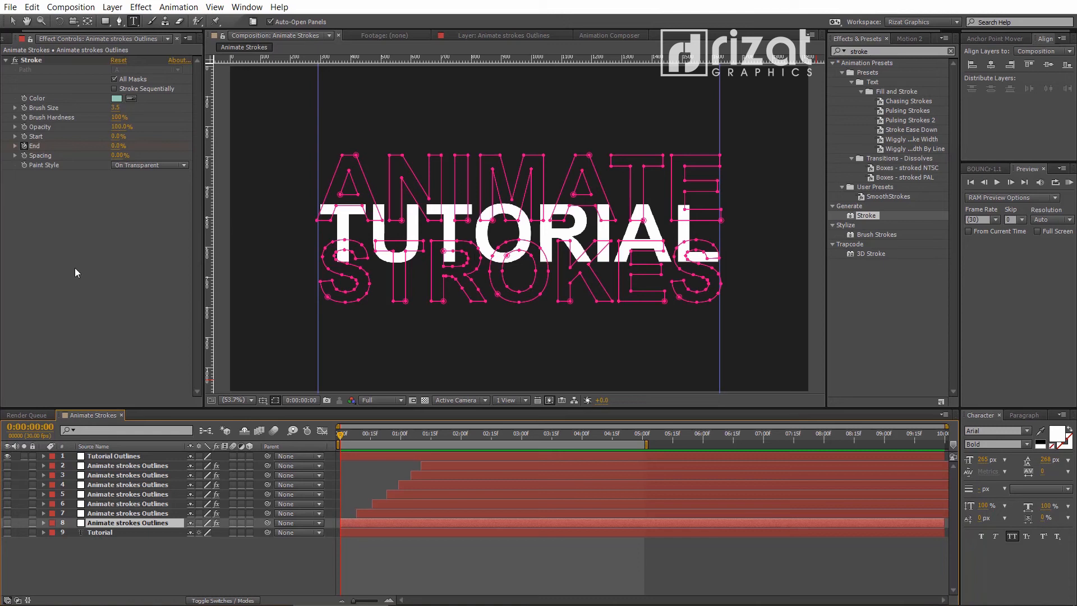